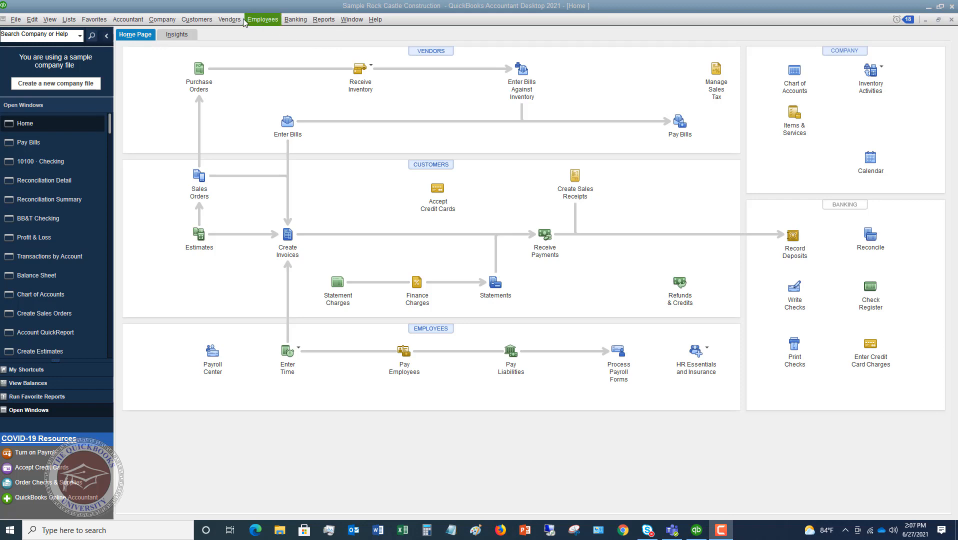
pyautogui.moveTo(230, 19)
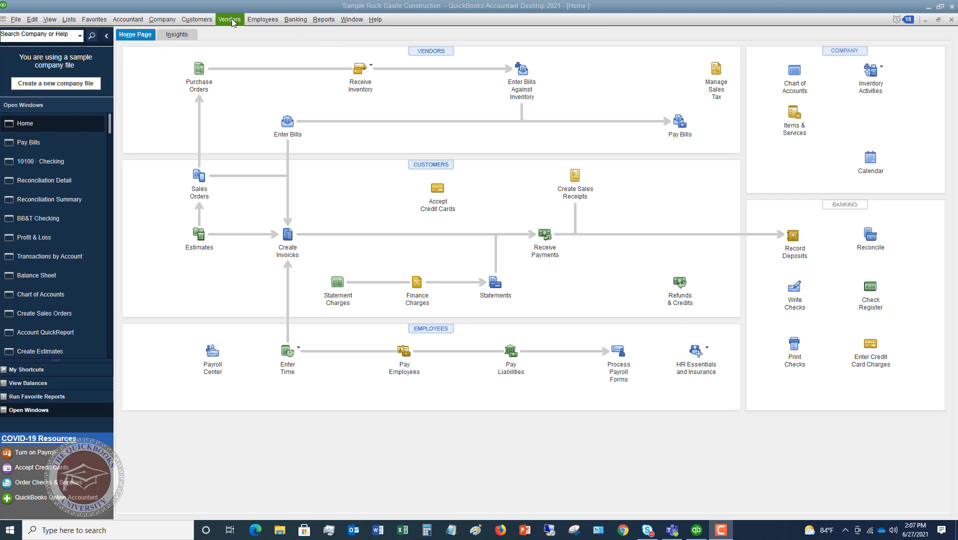
pyautogui.moveTo(285, 116)
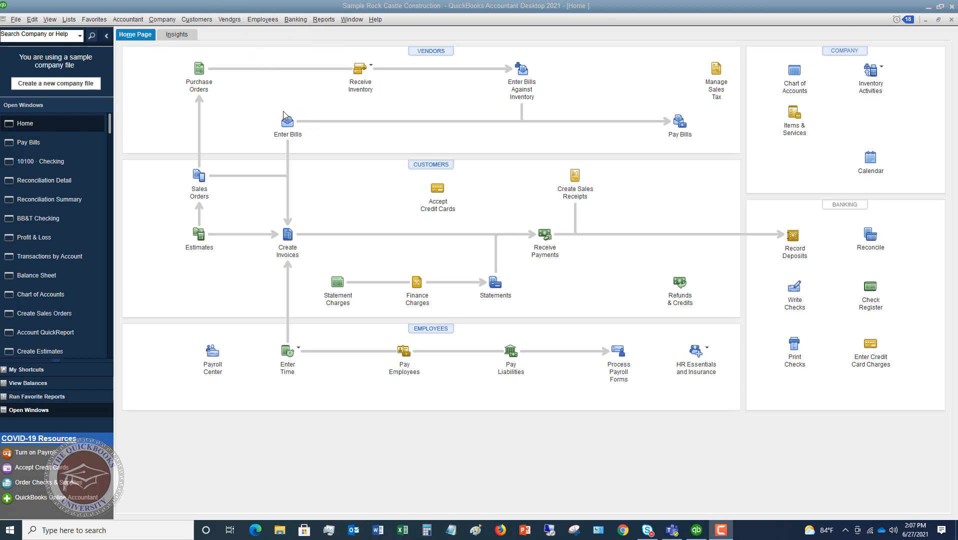
pyautogui.moveTo(256, 49)
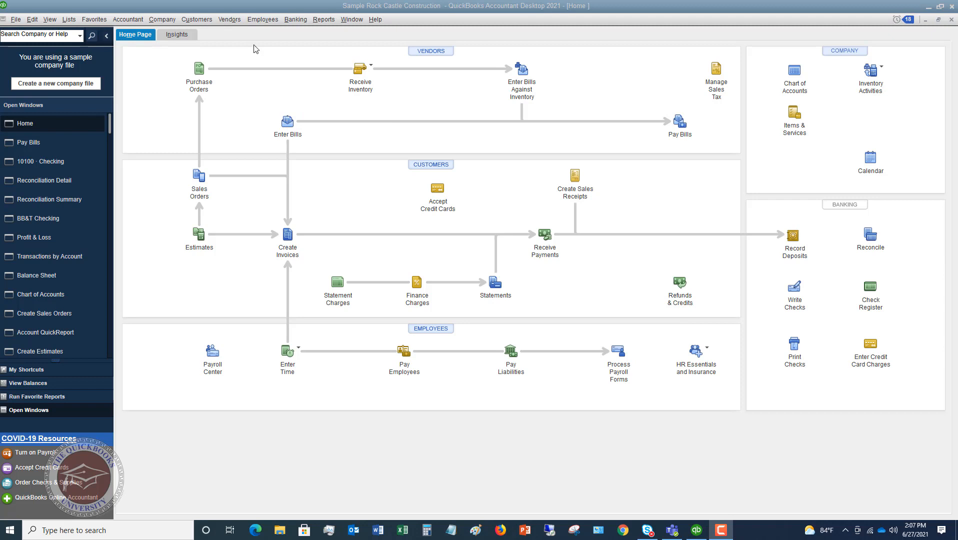
# Step: Start a new vendor bill from the Enter Bills icon in the Vendors section
pyautogui.click(287, 122)
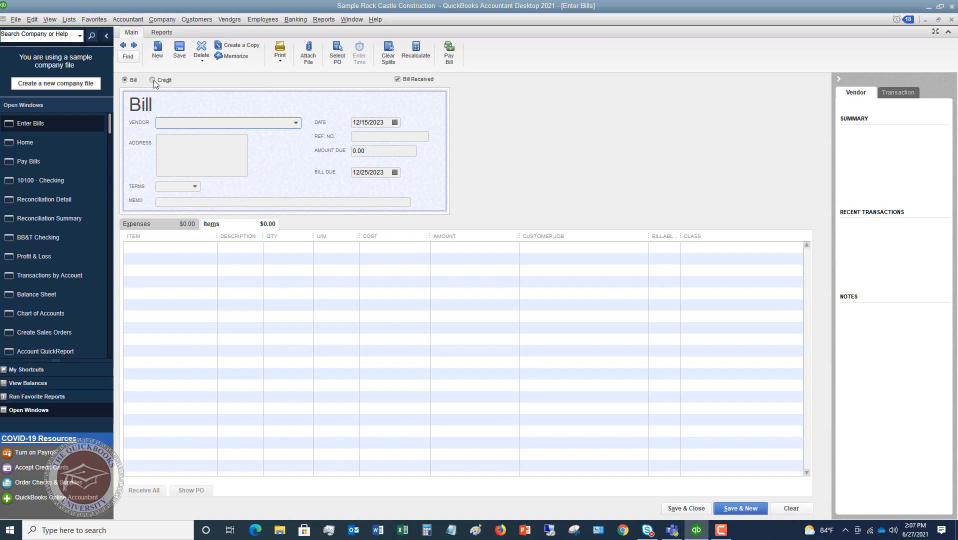
# Step: Make the form a vendor credit and choose Sergeant Insurance as the vendor
pyautogui.click(125, 79)
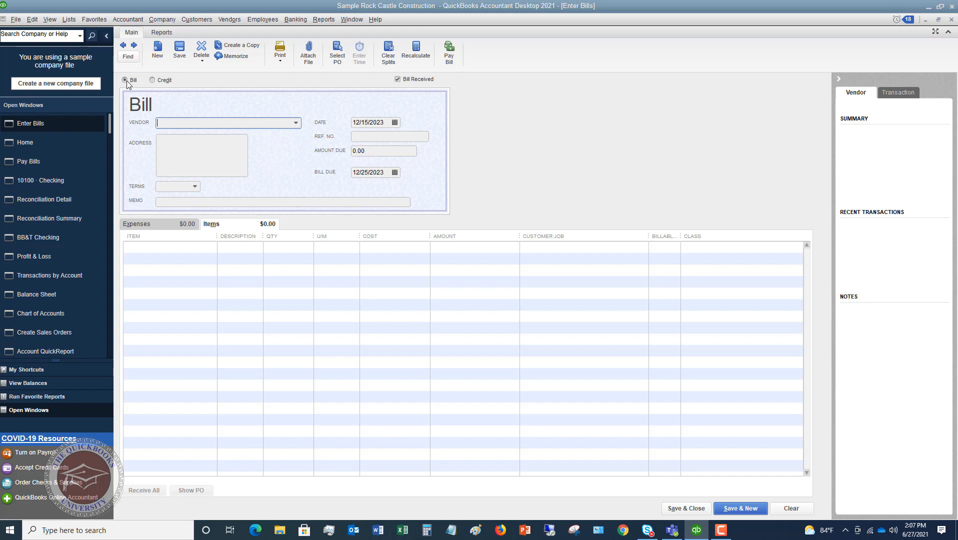
pyautogui.moveTo(152, 84)
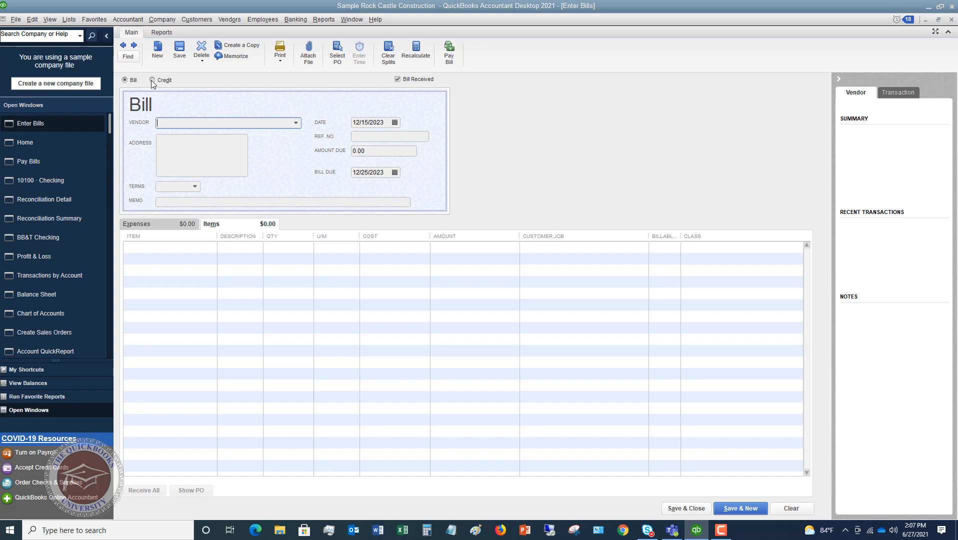
pyautogui.click(152, 80)
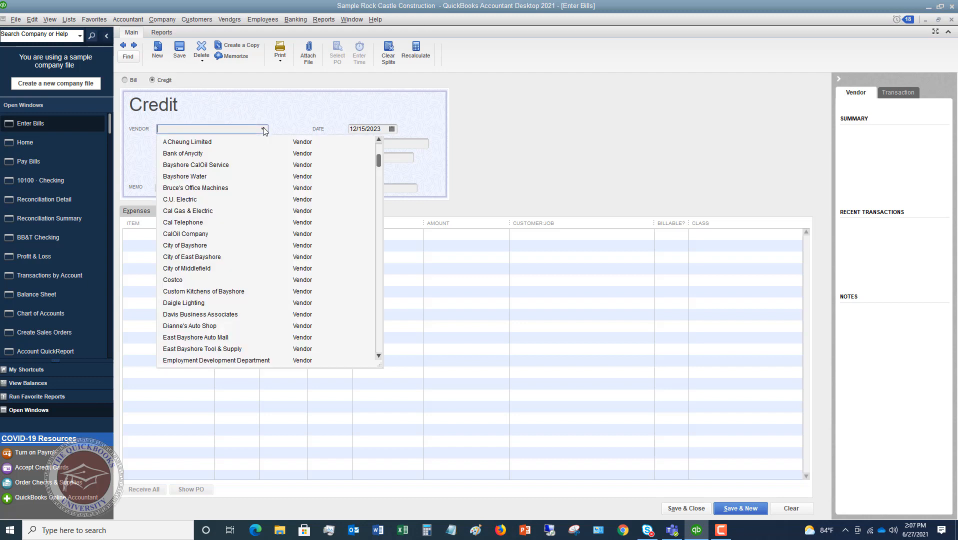
pyautogui.scroll(-3)
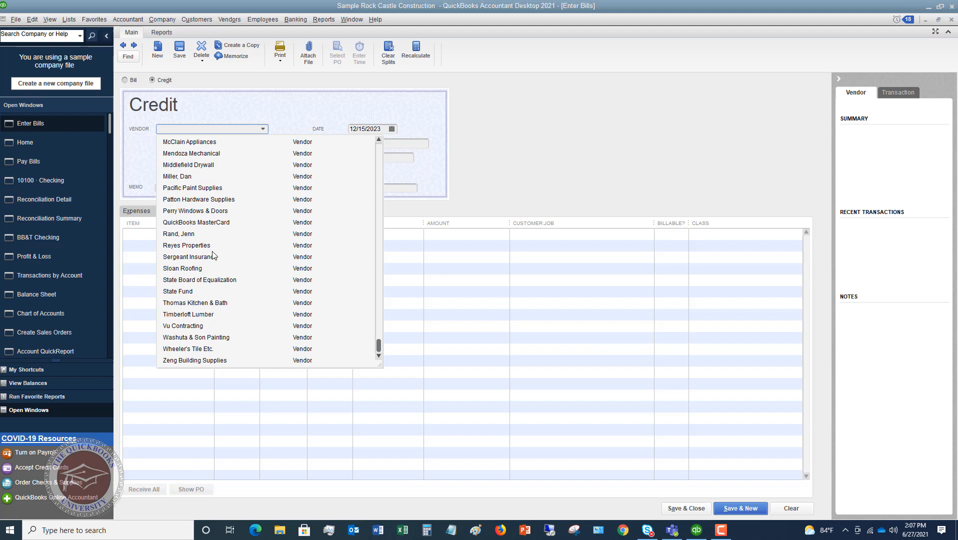
pyautogui.click(191, 258)
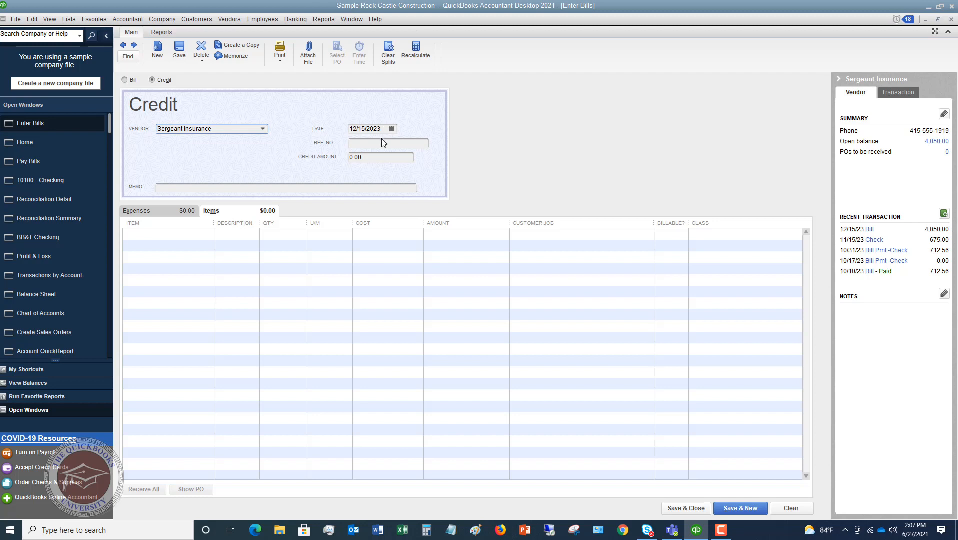
# Step: Enter reference number 652413 and a credit amount of 50
pyautogui.click(388, 143)
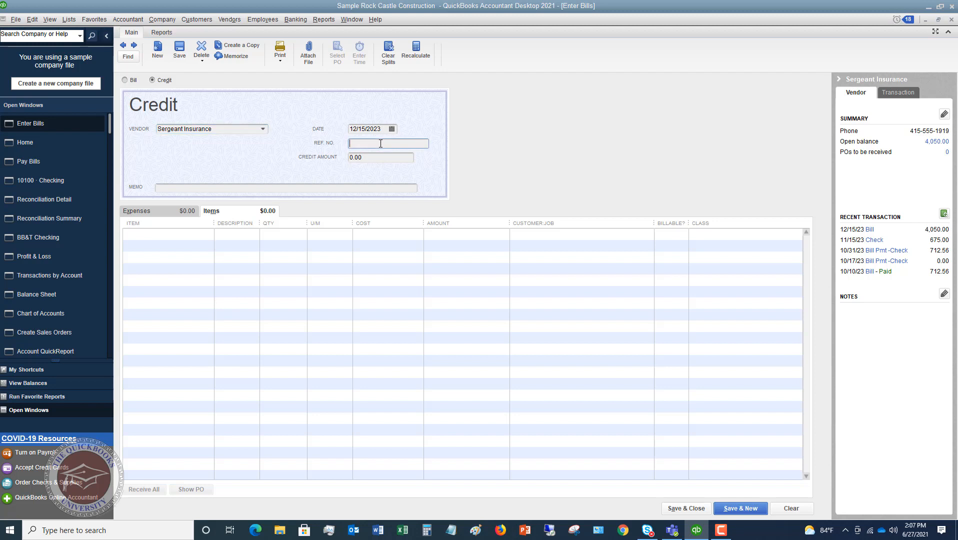
pyautogui.write('6524')
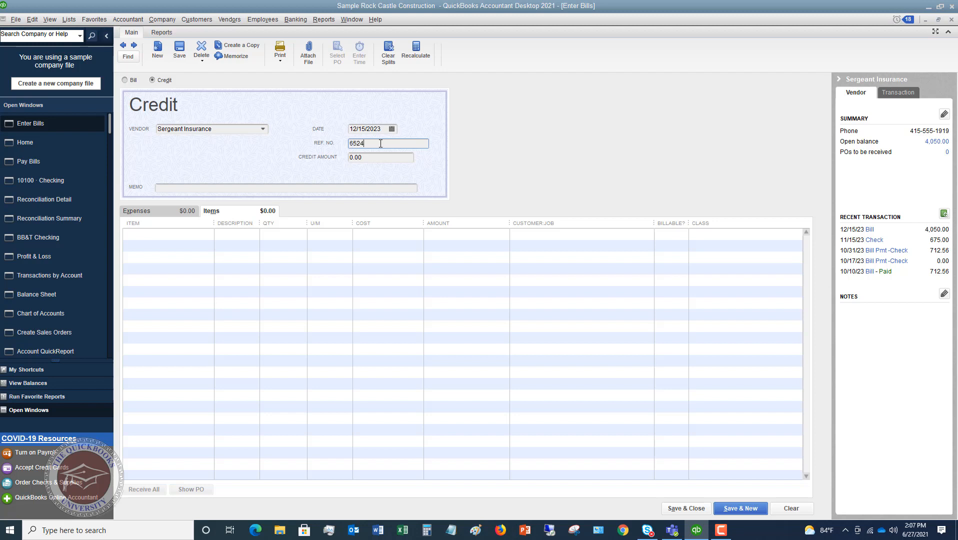
pyautogui.write('13')
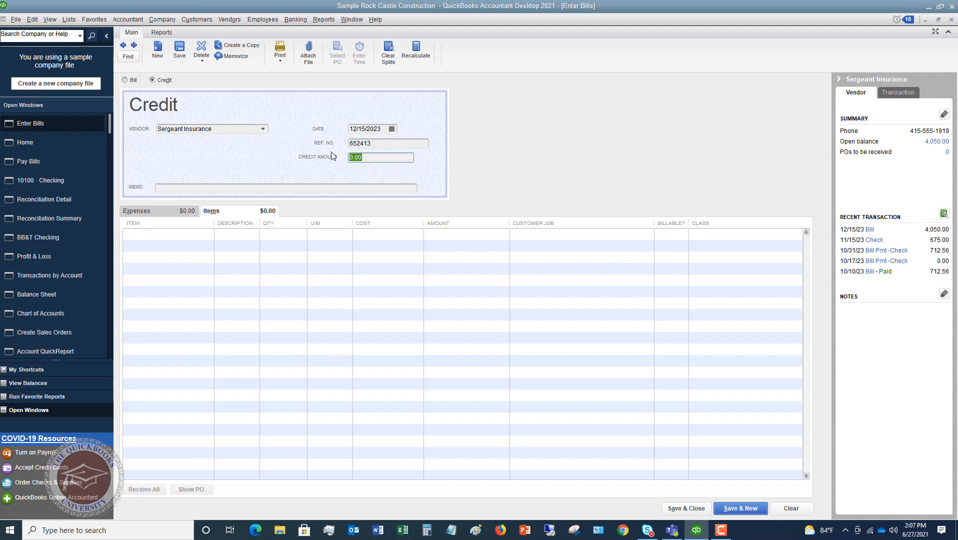
pyautogui.write('50')
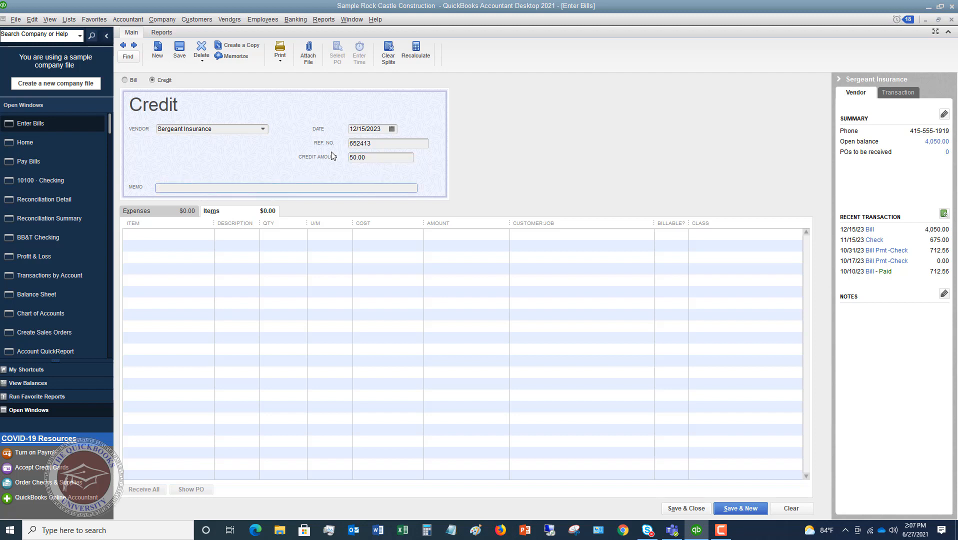
# Step: Charge the credit's expense line to account 62130 Work Comp insurance
pyautogui.click(136, 211)
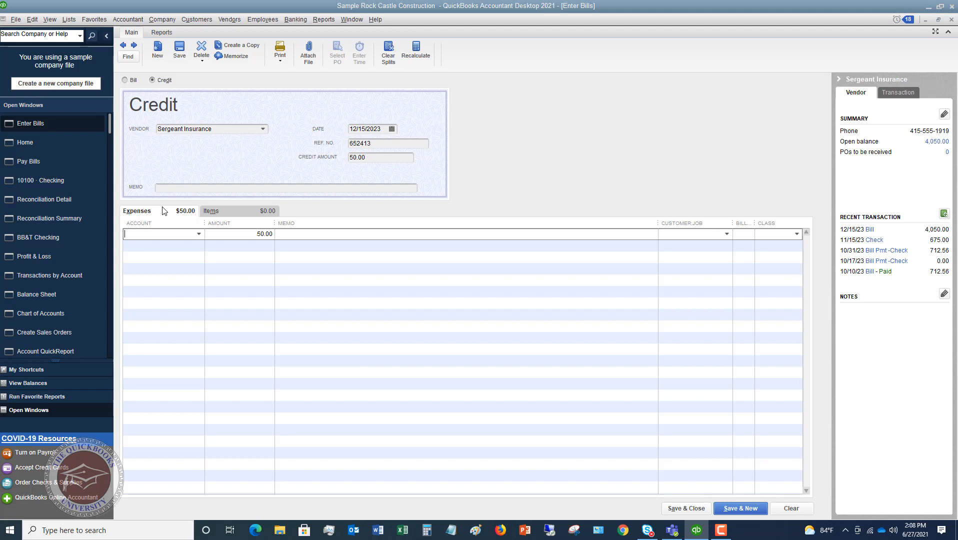
pyautogui.moveTo(177, 222)
pyautogui.write('62100 · Insurance')
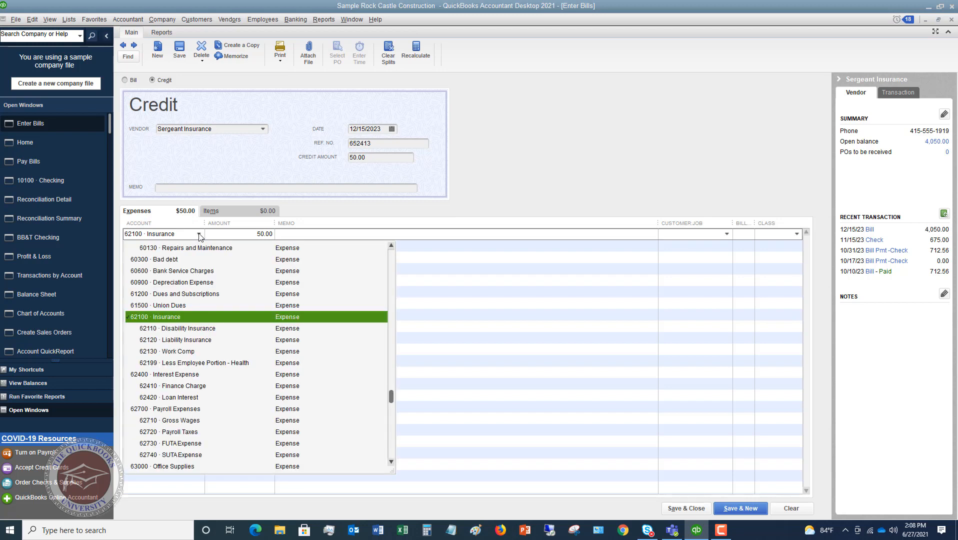
pyautogui.click(178, 351)
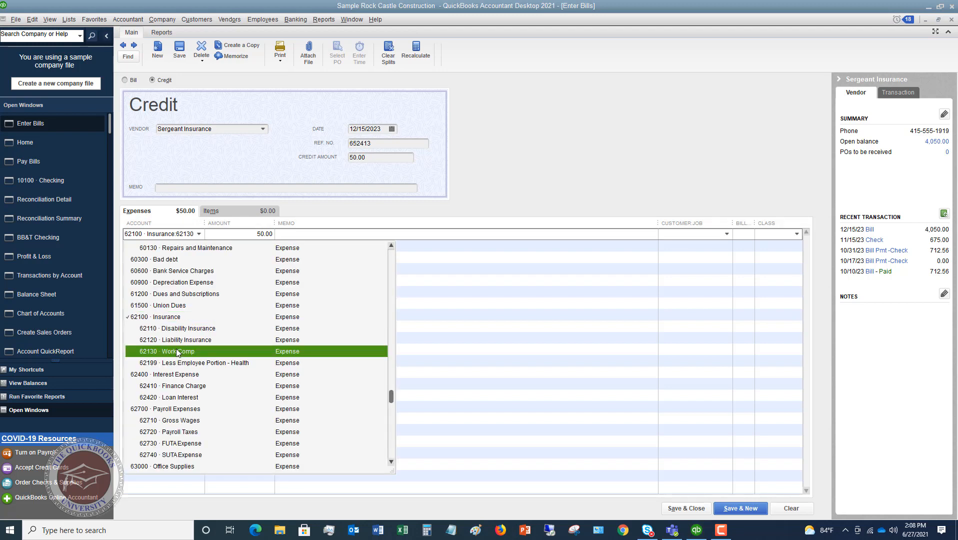
pyautogui.click(178, 351)
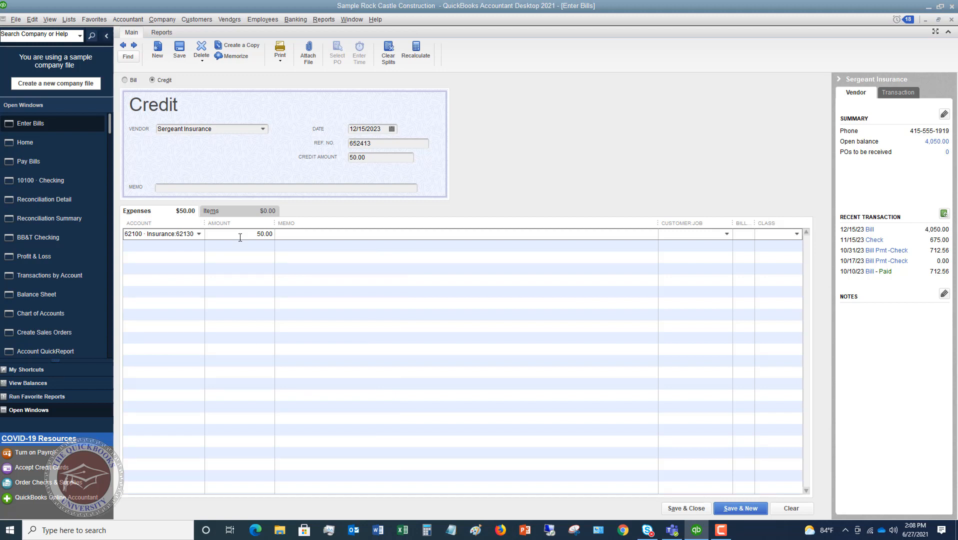
pyautogui.moveTo(775, 240)
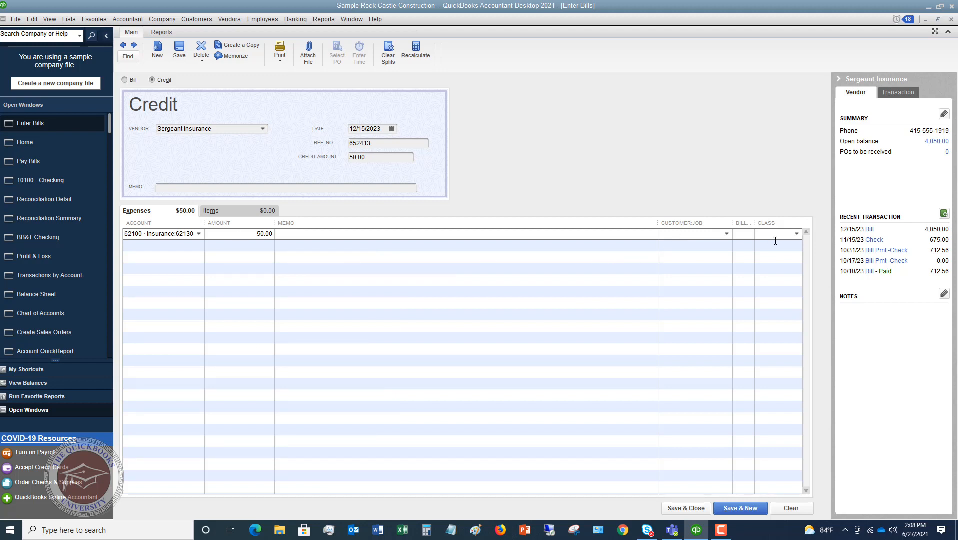
# Step: Assign the Overhead class to the line, then save and close the credit
pyautogui.click(796, 234)
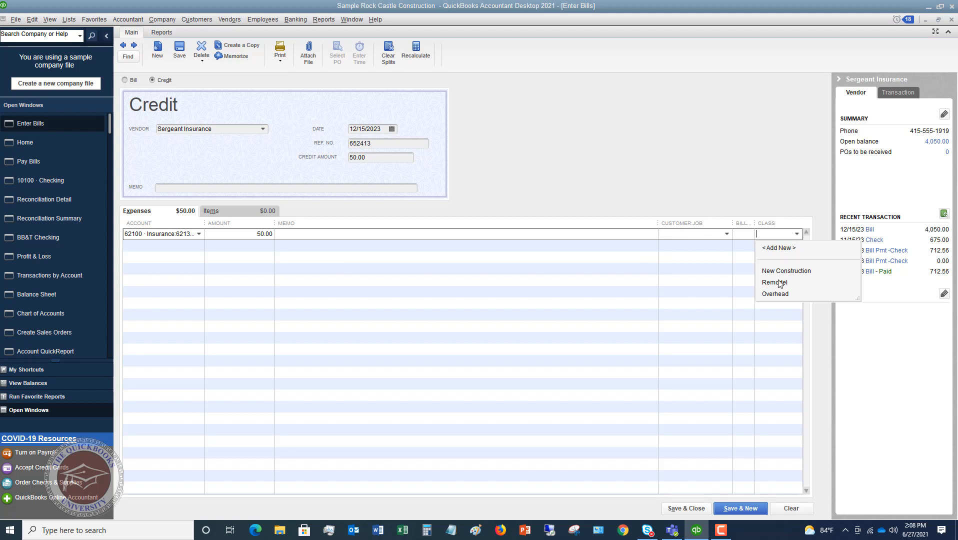
pyautogui.click(775, 294)
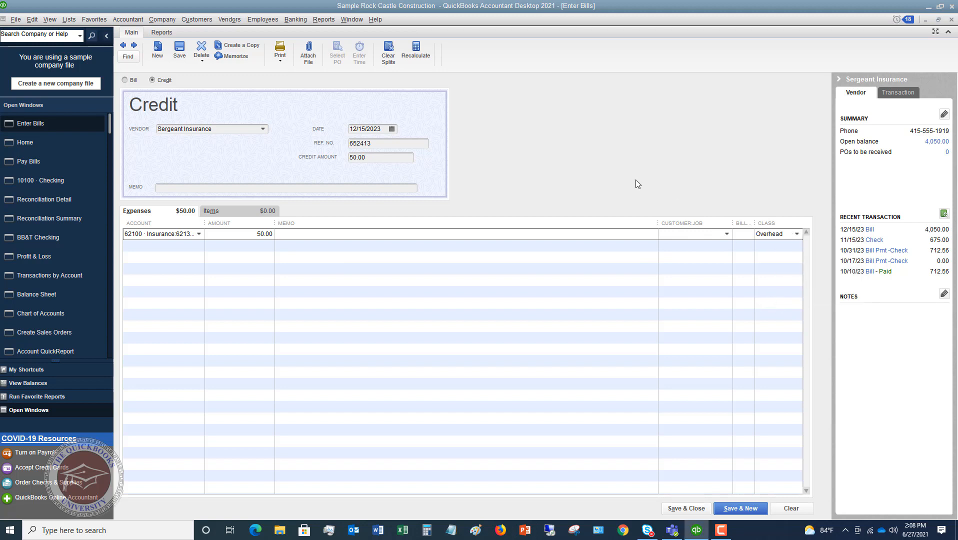
pyautogui.moveTo(272, 220)
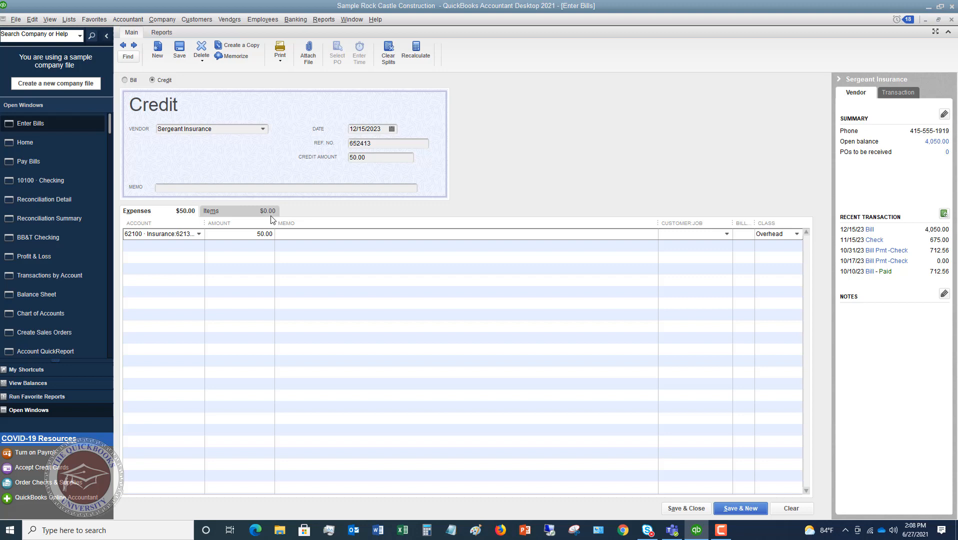
pyautogui.moveTo(686, 508)
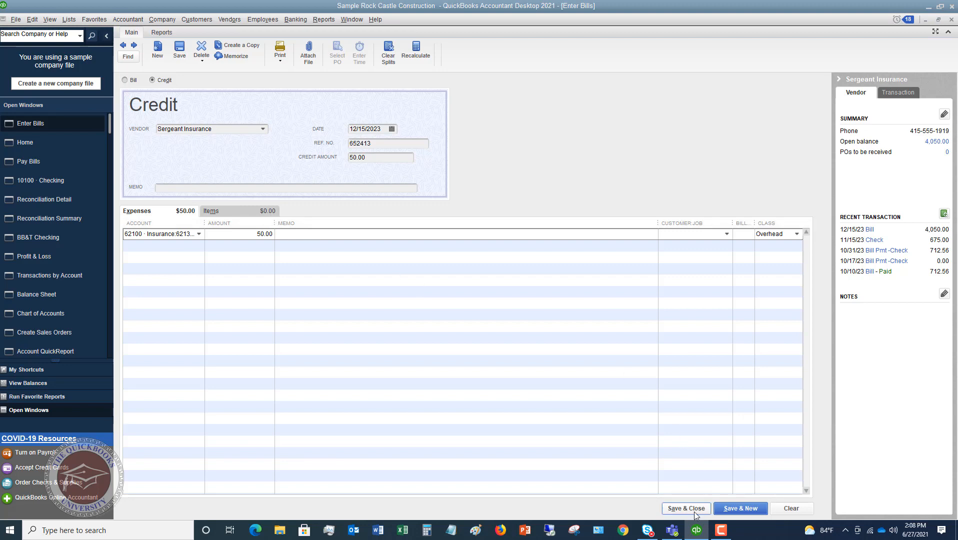
pyautogui.click(685, 508)
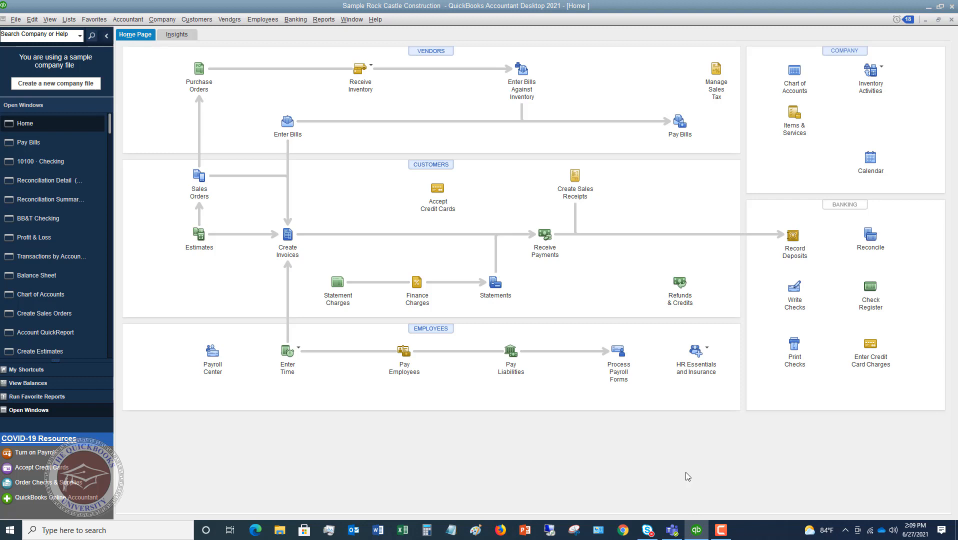
pyautogui.moveTo(246, 40)
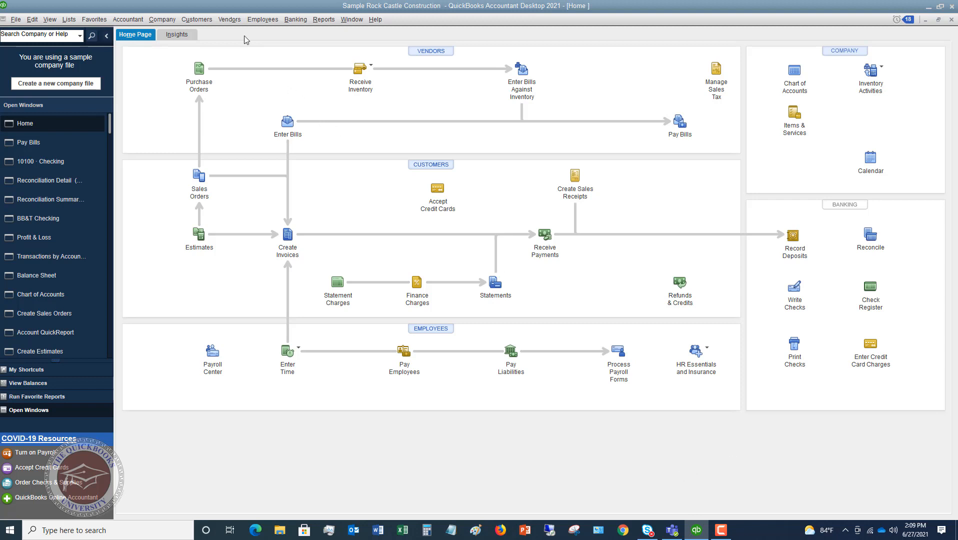
# Step: Start a new vendor bill via Enter Bills on the Vendors menu
pyautogui.click(229, 19)
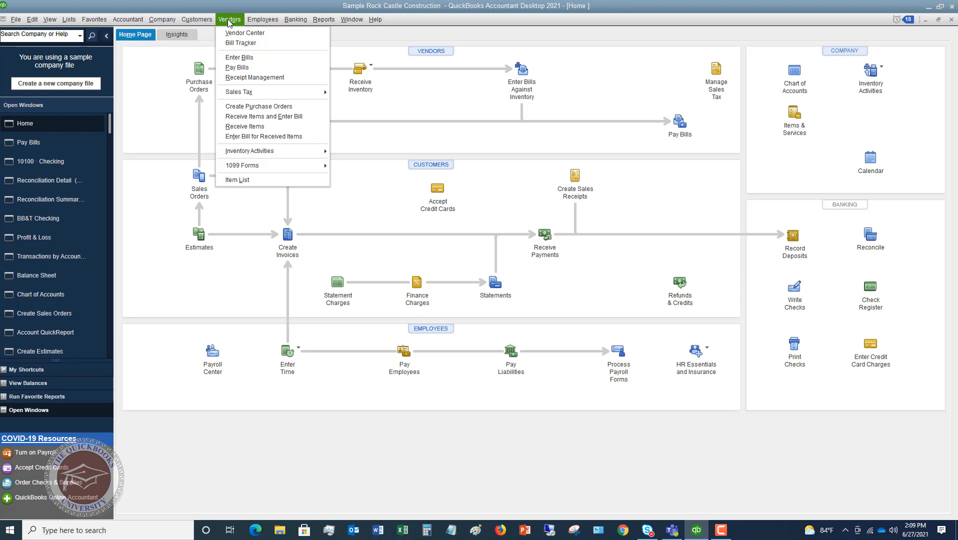
pyautogui.moveTo(240, 57)
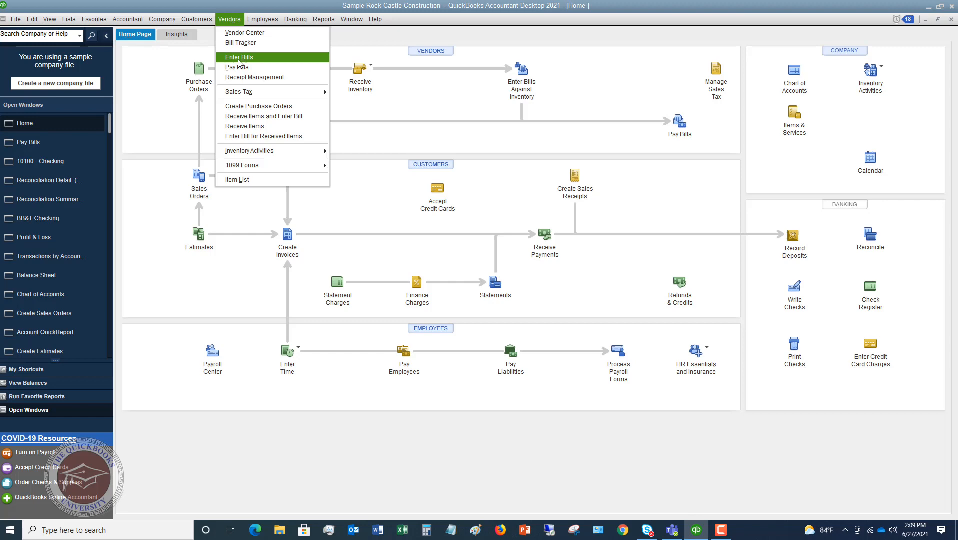
pyautogui.click(240, 57)
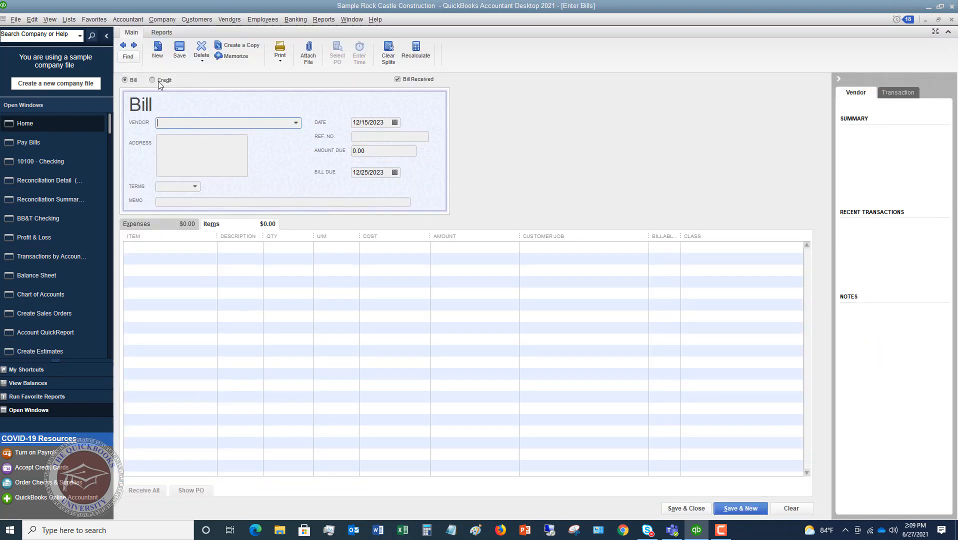
# Step: Enter a Middlefield Drywall credit of 200.00 and show its Expenses lines
pyautogui.click(153, 79)
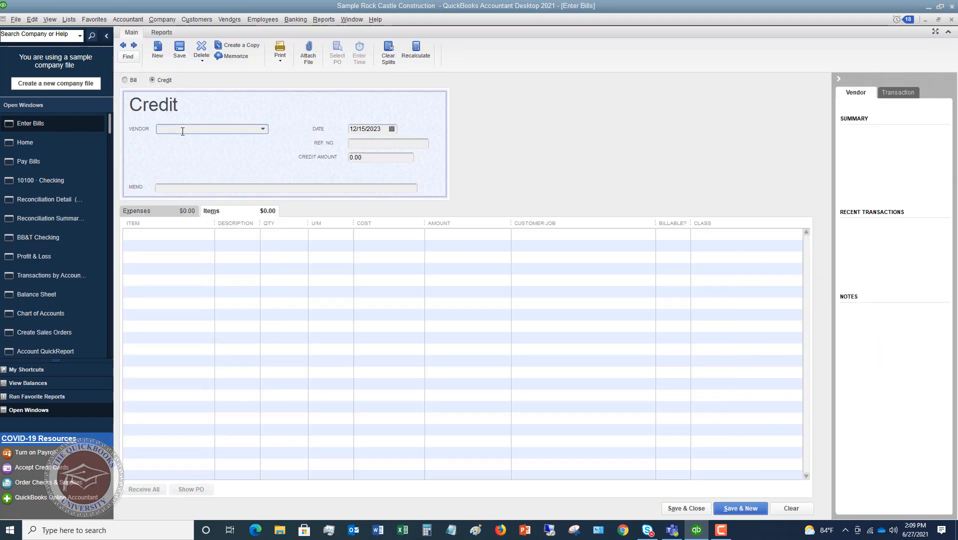
pyautogui.write('Middlefield Drywall')
pyautogui.write('521789')
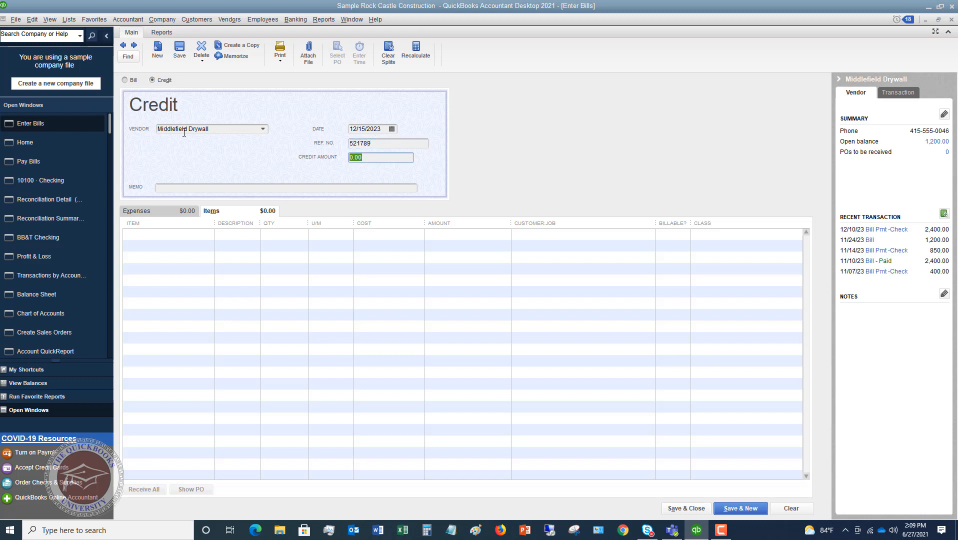
pyautogui.write('200.00')
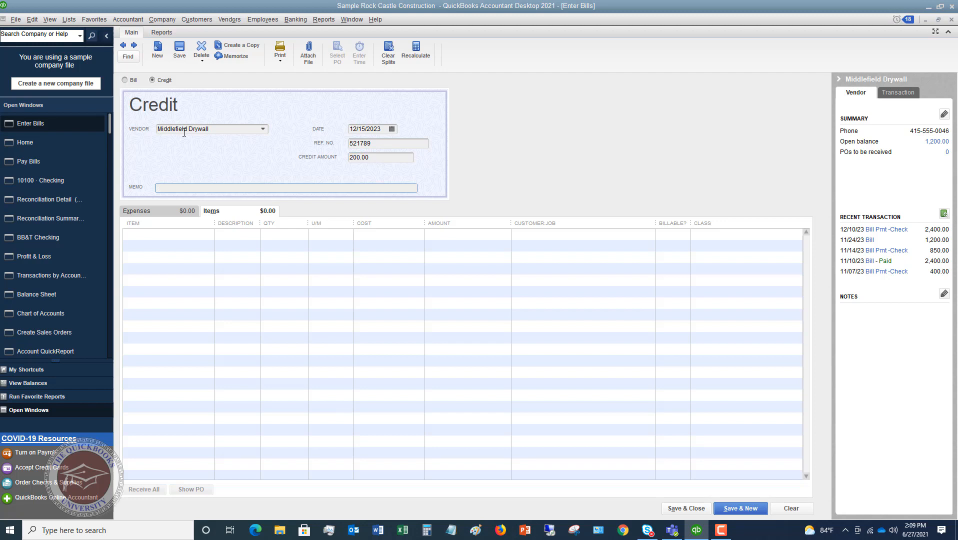
pyautogui.moveTo(230, 228)
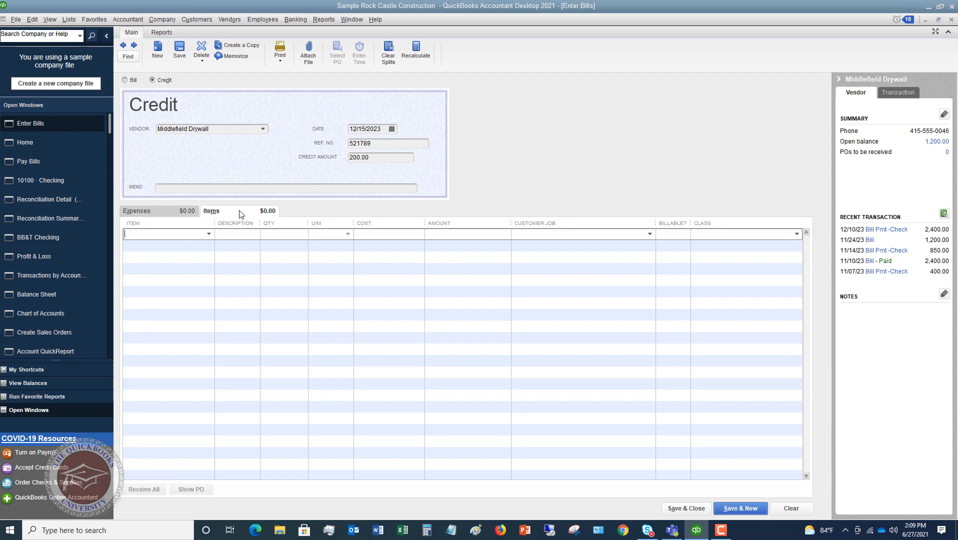
pyautogui.moveTo(172, 215)
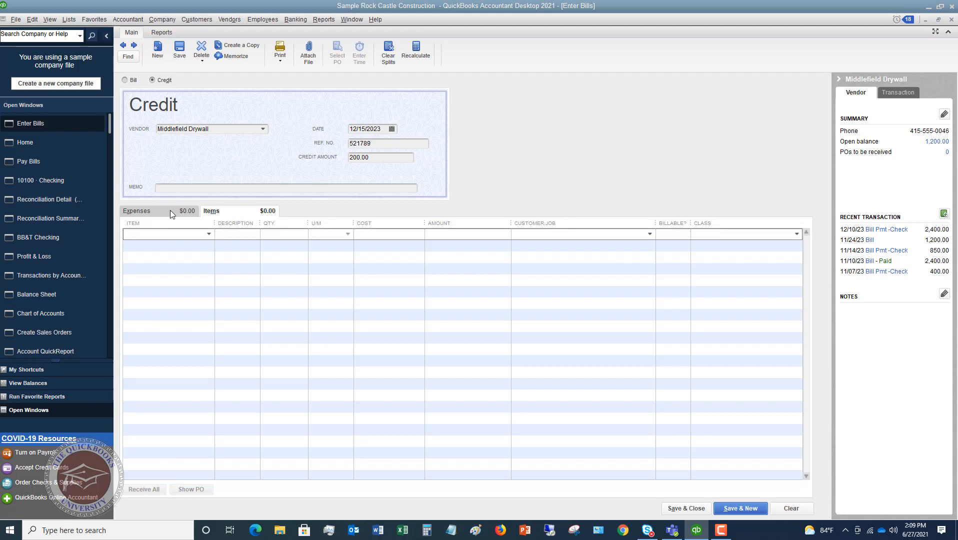
pyautogui.click(136, 211)
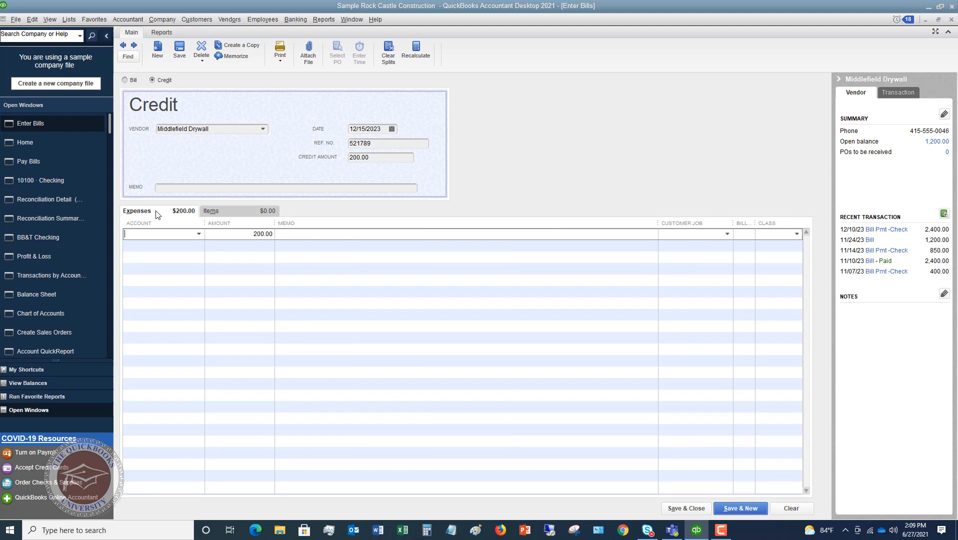
pyautogui.click(211, 211)
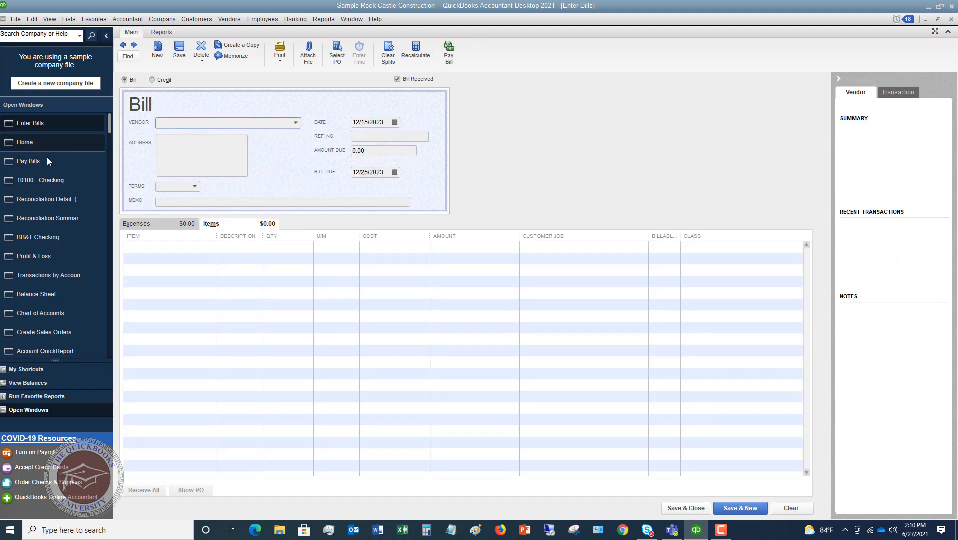
# Step: From Pay Bills, go to the Middlefield Drywall 1,200.00 bill to see its drywall lines
pyautogui.click(28, 161)
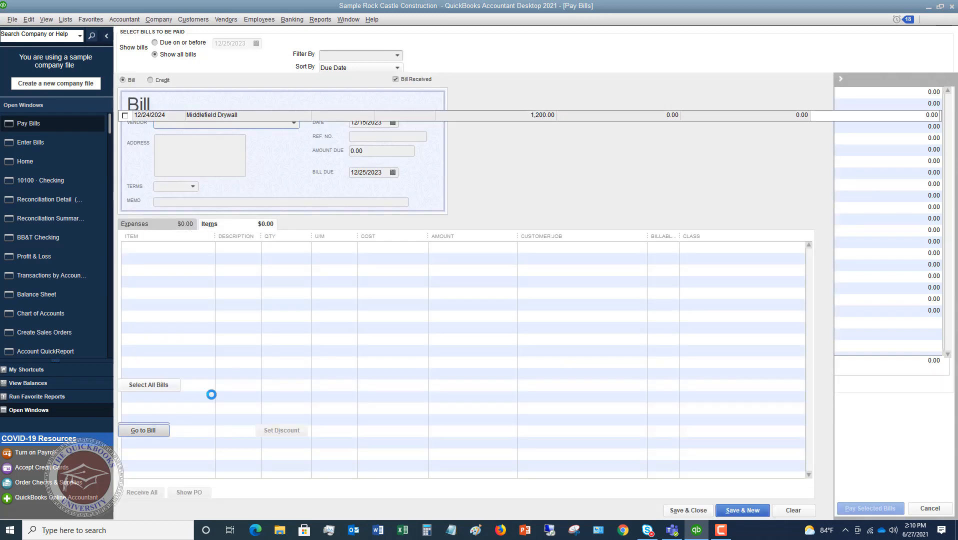
pyautogui.click(145, 431)
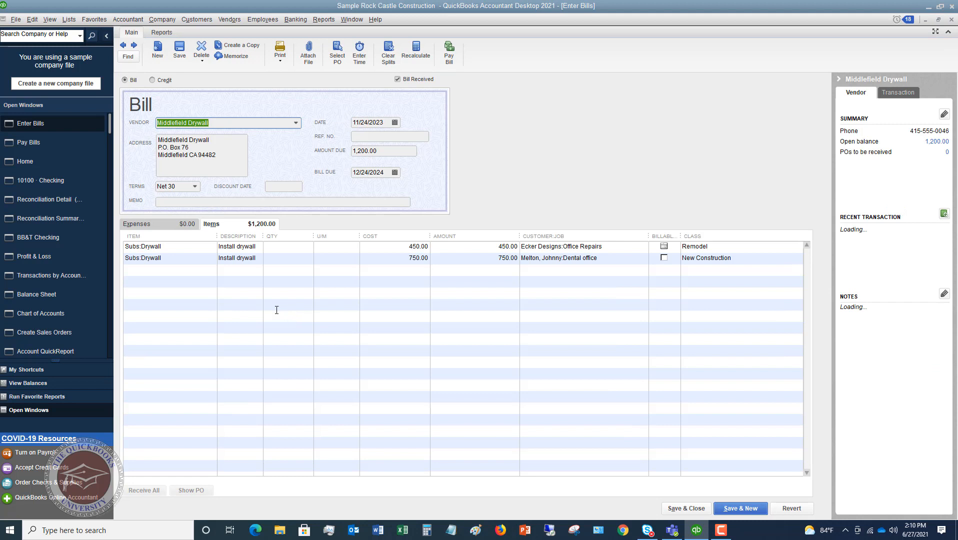
pyautogui.moveTo(161, 258)
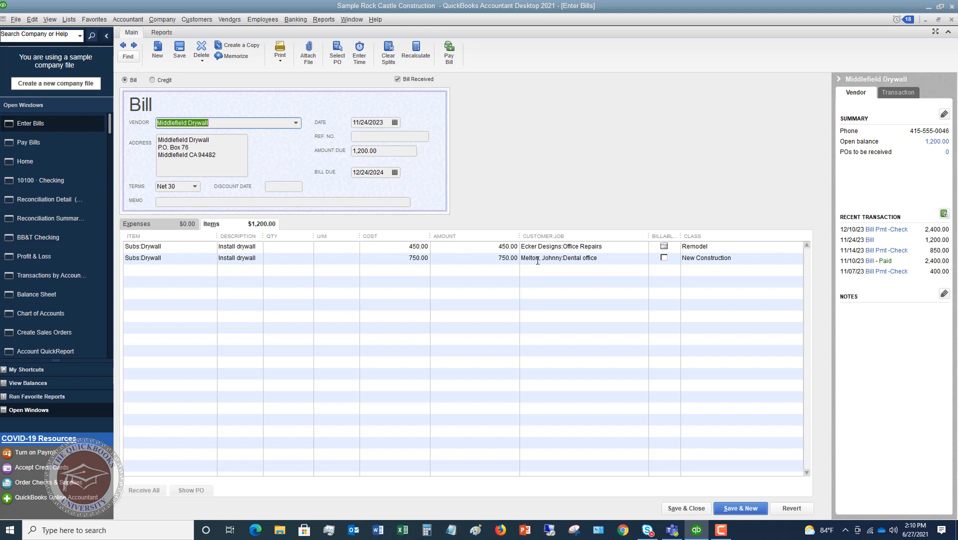
# Step: Toggle the Dental office line's Billable checkbox on and back off
pyautogui.click(664, 257)
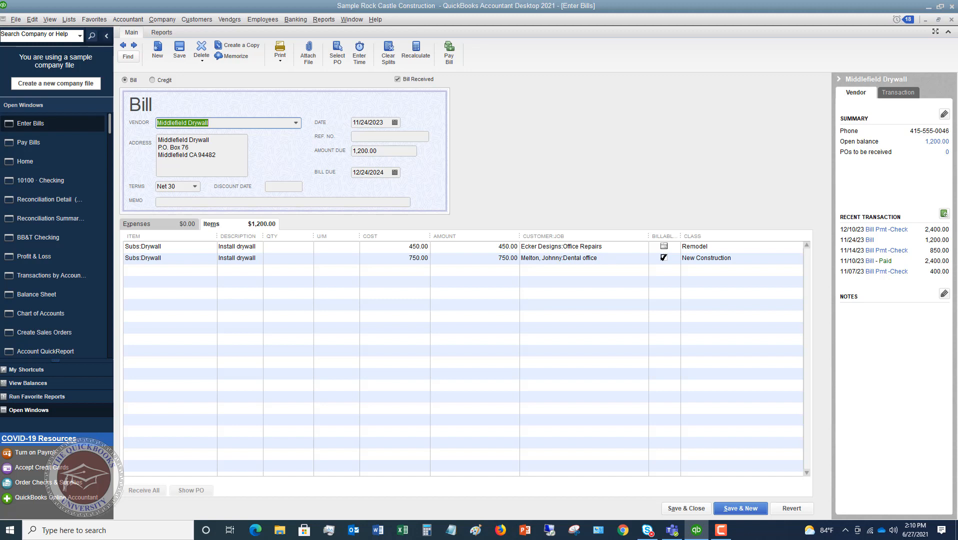
pyautogui.click(664, 257)
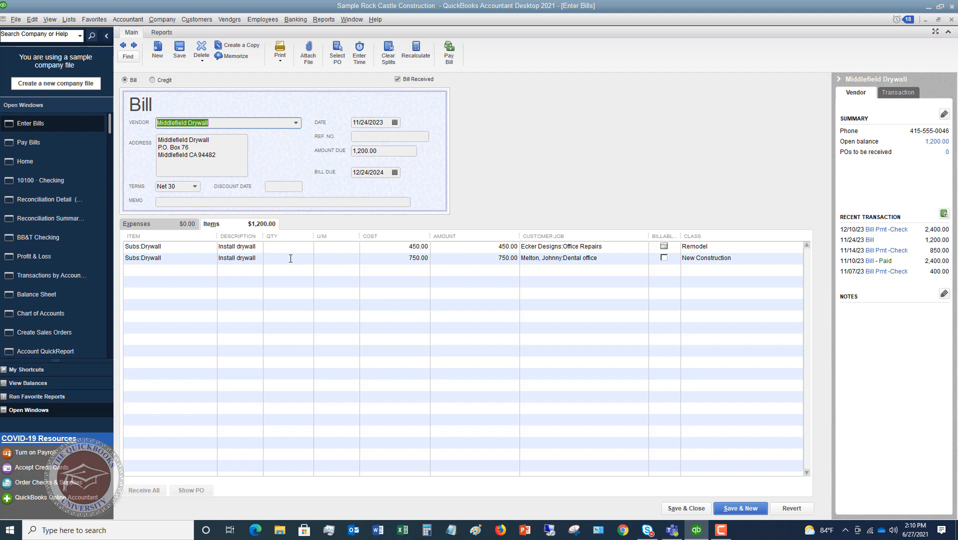
pyautogui.moveTo(438, 260)
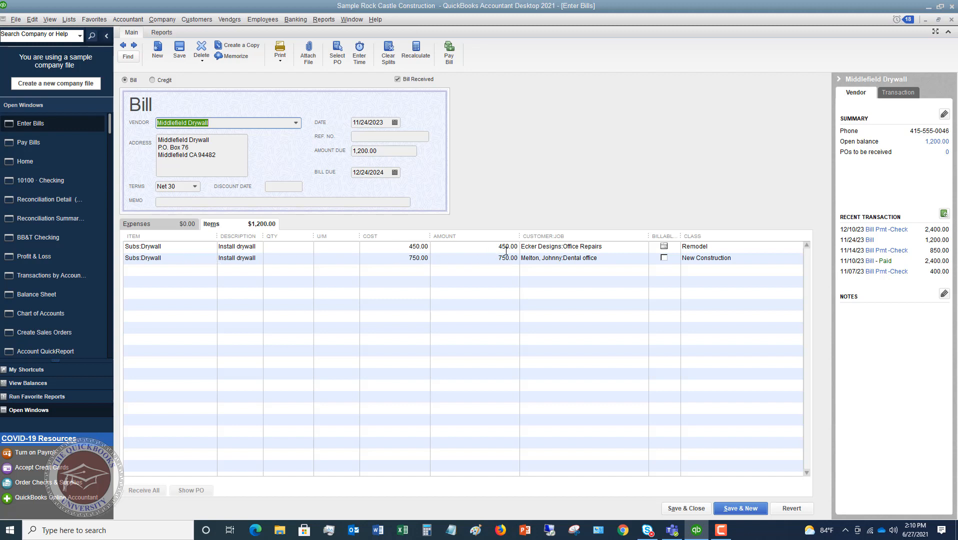
pyautogui.moveTo(229, 19)
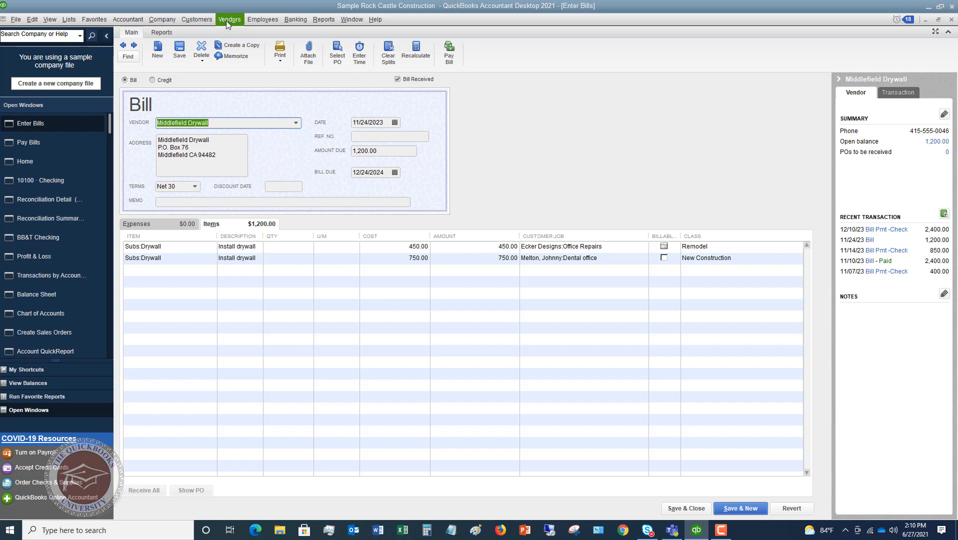
pyautogui.moveTo(432, 145)
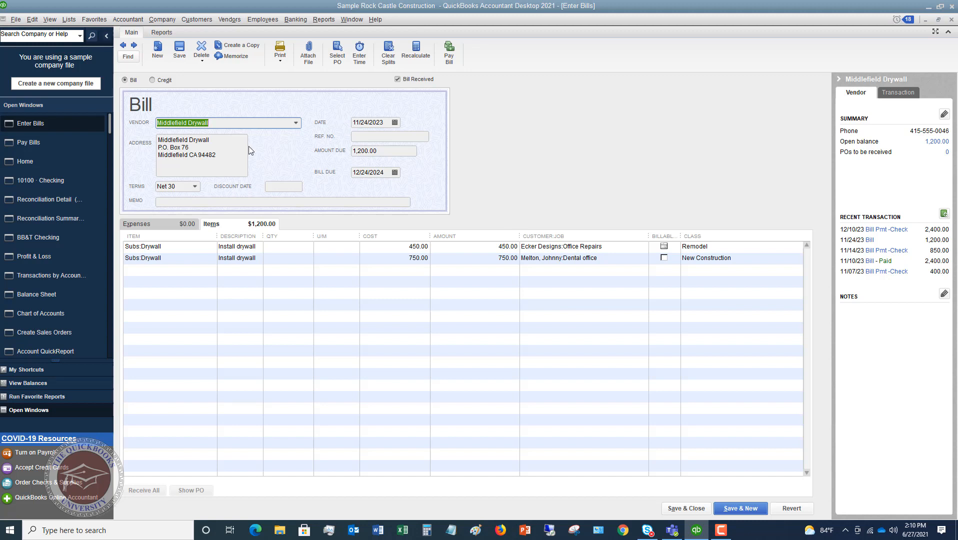
# Step: Start a fresh Middlefield Drywall credit and begin its reference number
pyautogui.click(229, 19)
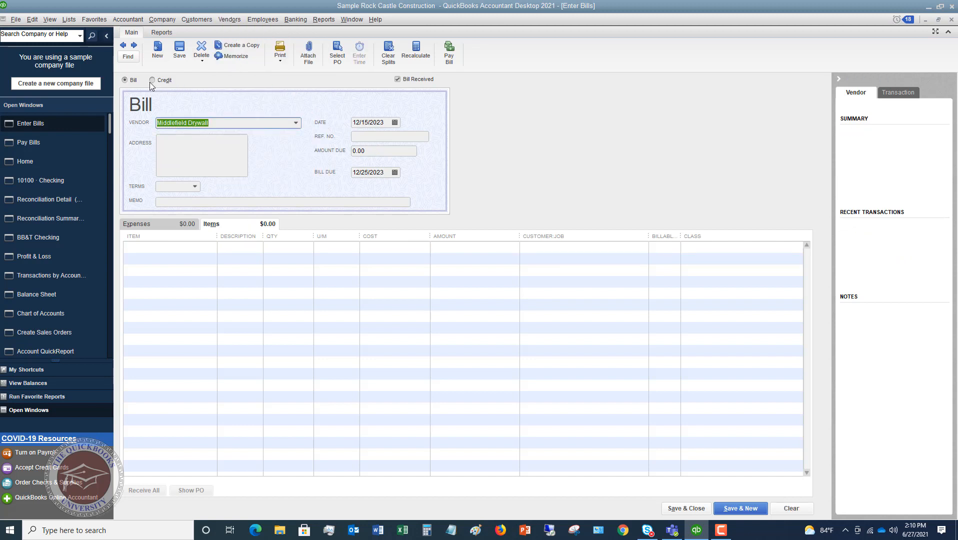
pyautogui.click(152, 79)
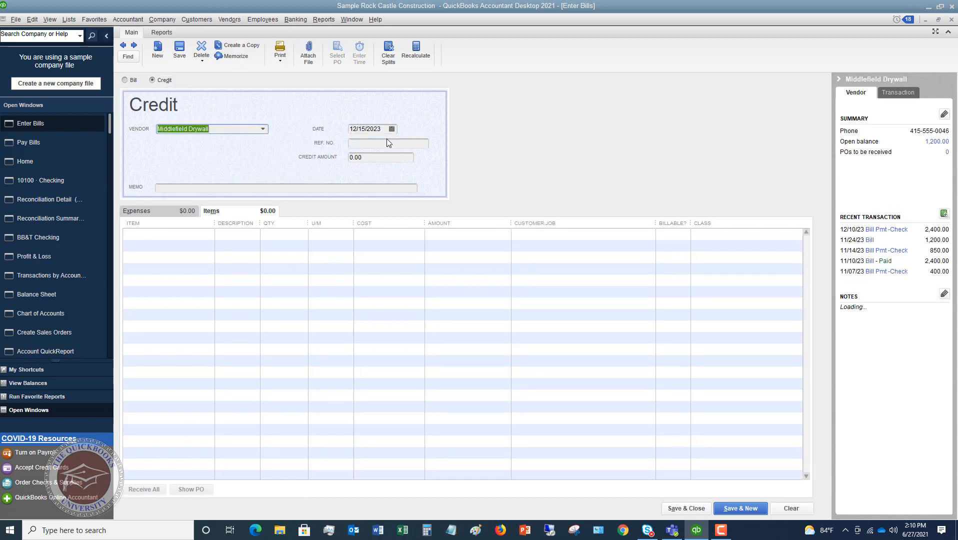
pyautogui.write('5678941')
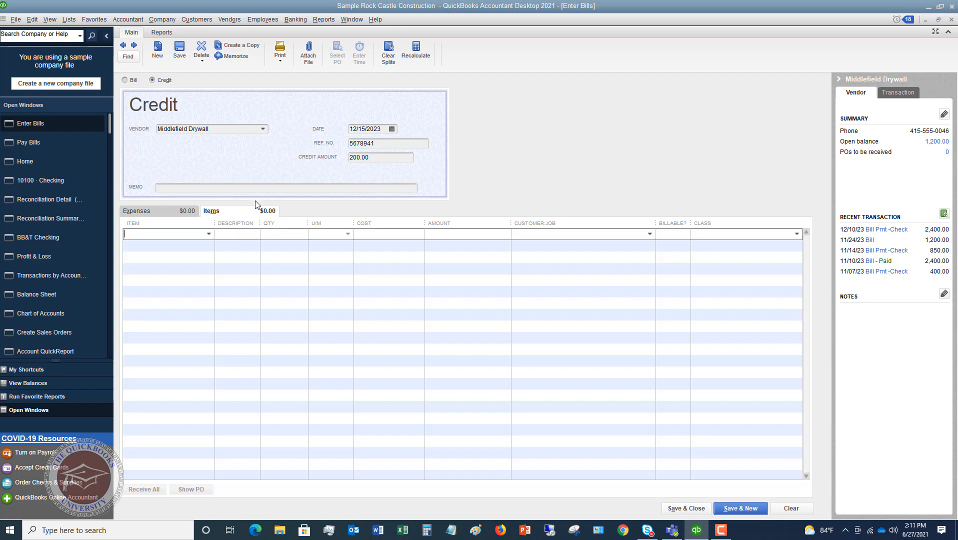
pyautogui.moveTo(213, 185)
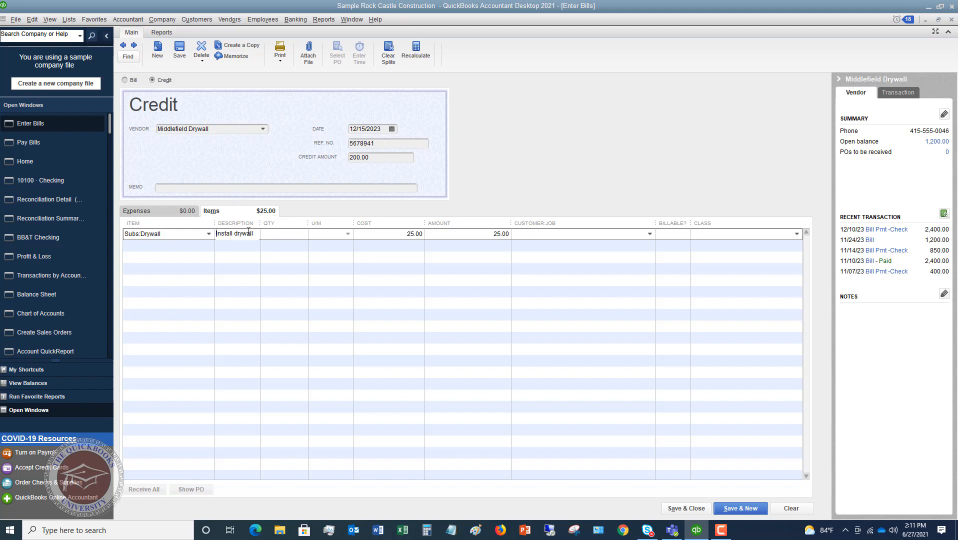
pyautogui.moveTo(399, 237)
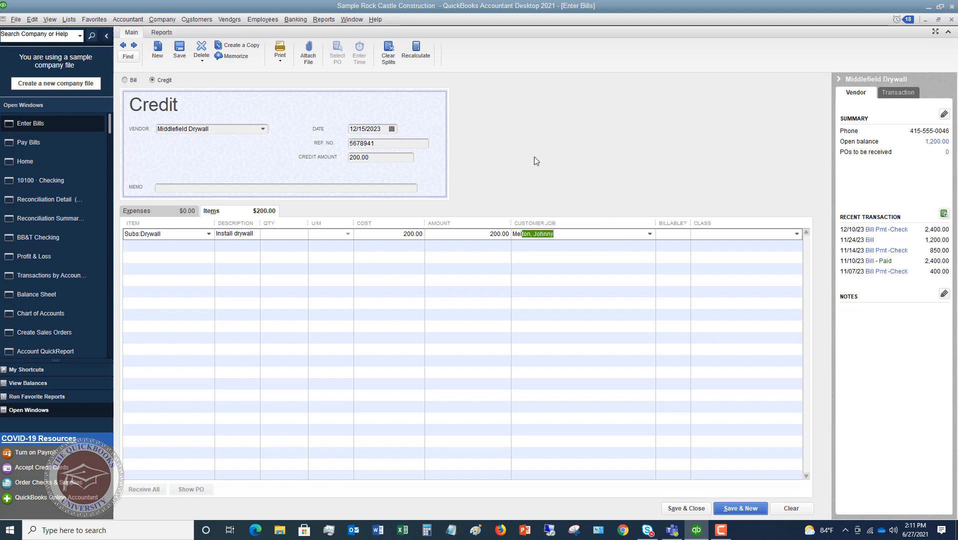
pyautogui.moveTo(651, 238)
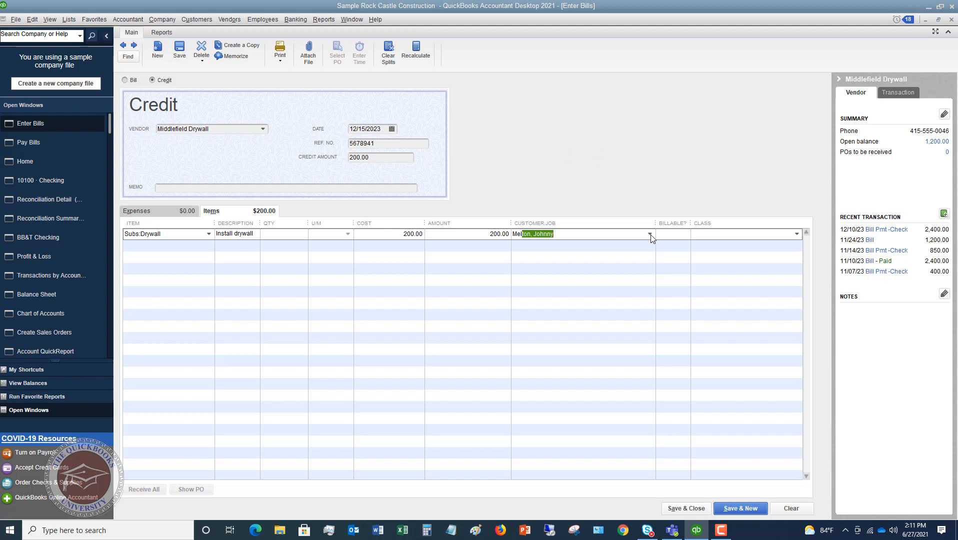
# Step: Make the Subs:Drywall line non-billable and class it New Construction
pyautogui.click(652, 235)
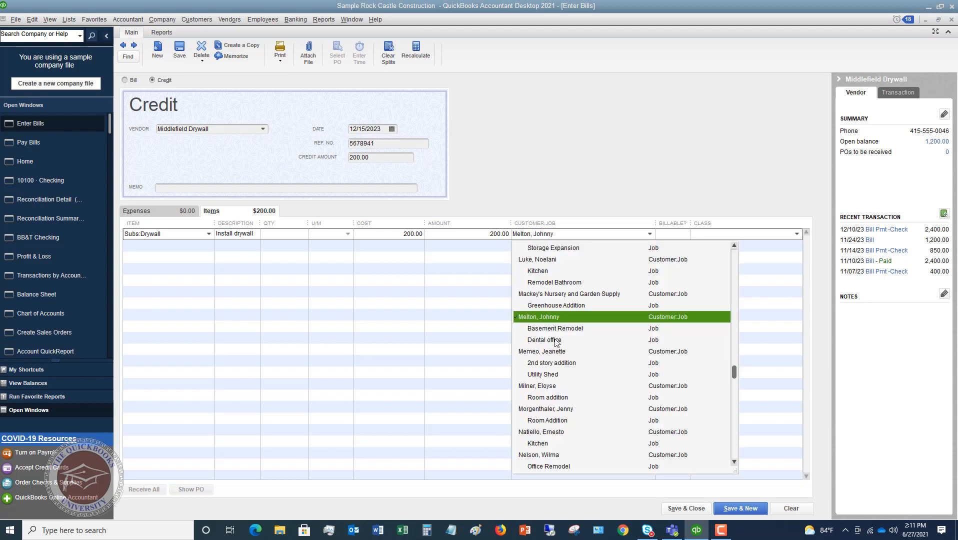
pyautogui.click(543, 340)
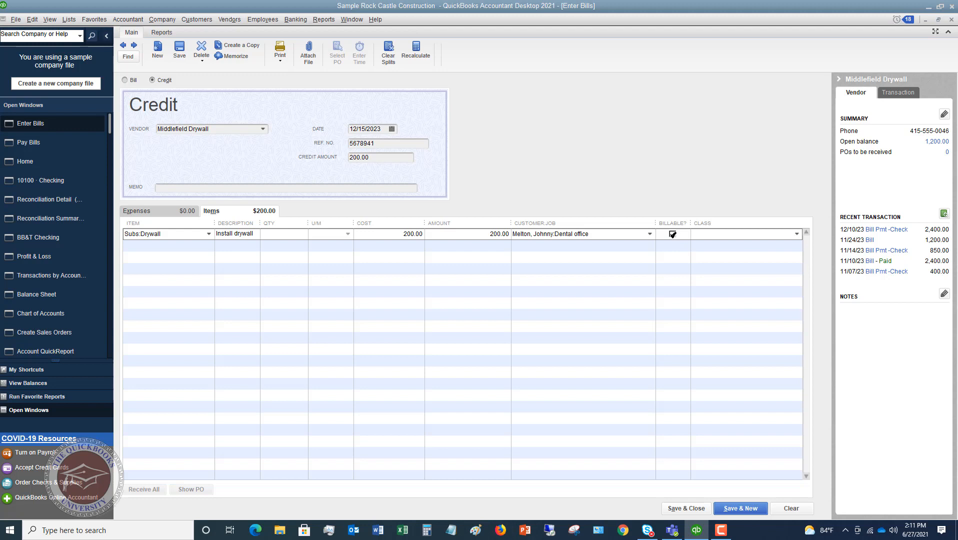
pyautogui.click(673, 233)
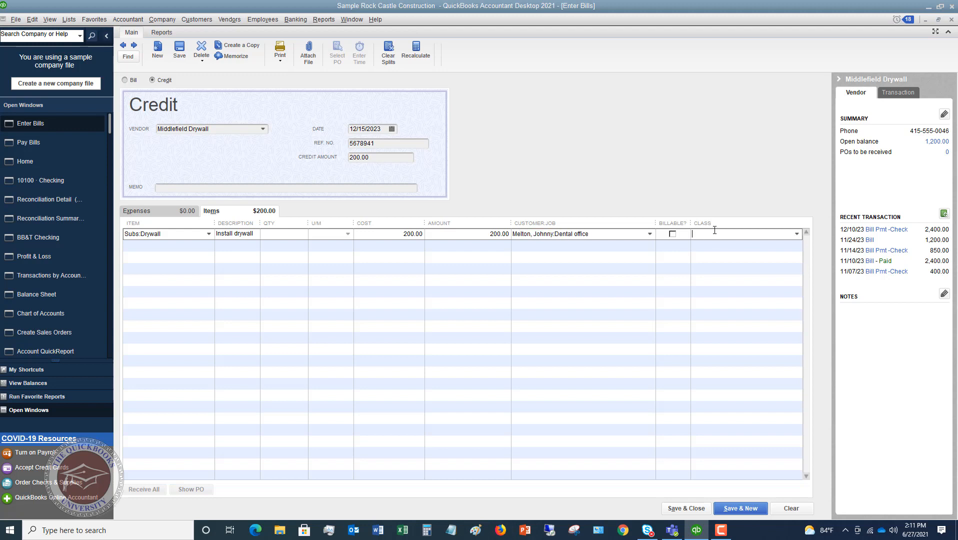
pyautogui.write('New Construction')
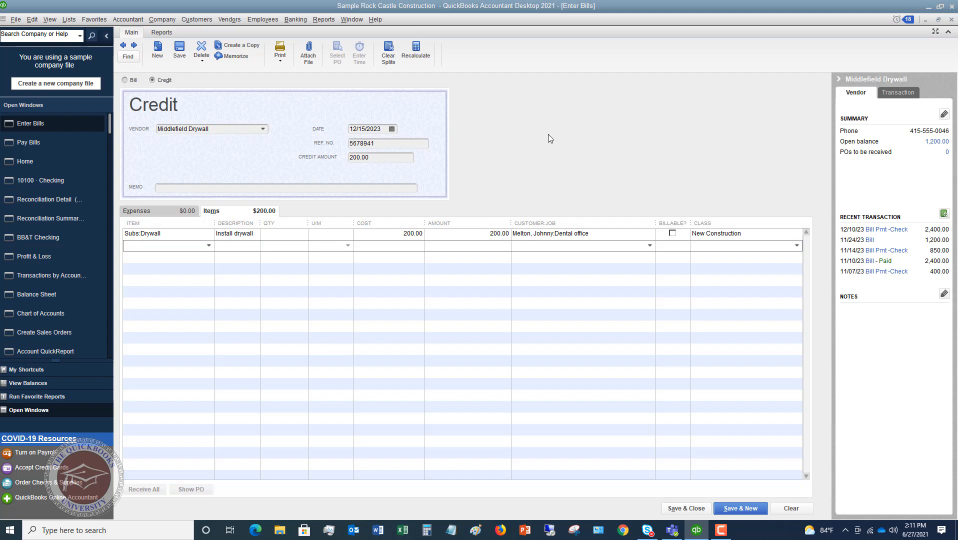
pyautogui.moveTo(291, 159)
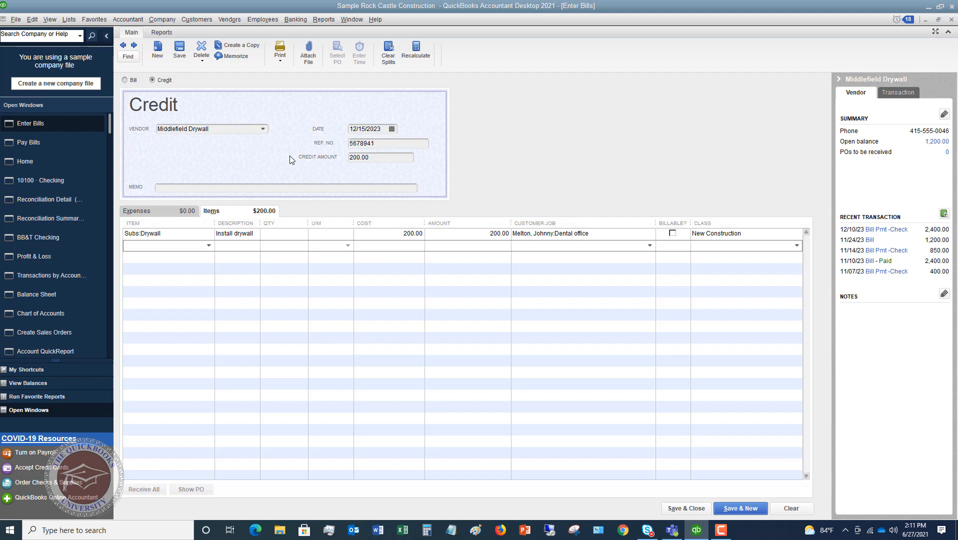
pyautogui.click(165, 245)
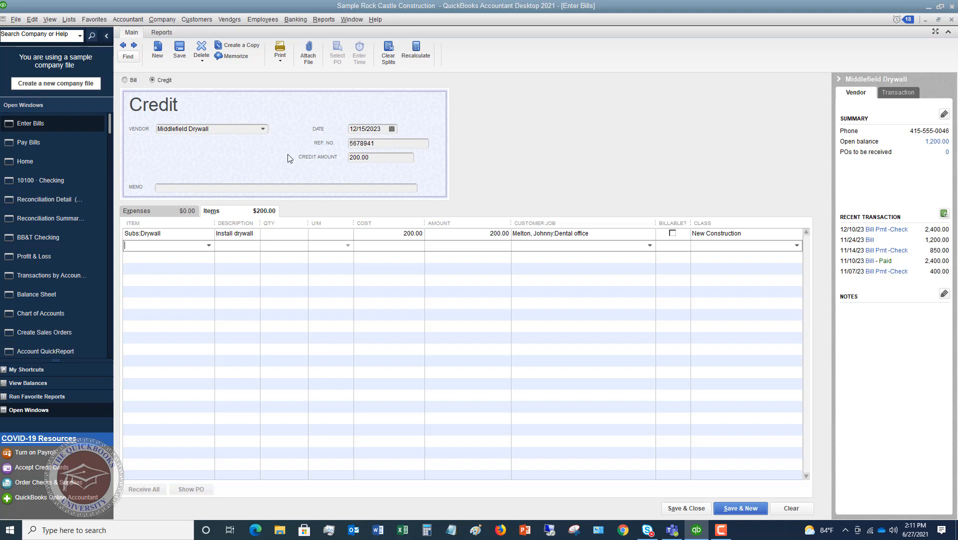
pyautogui.moveTo(356, 169)
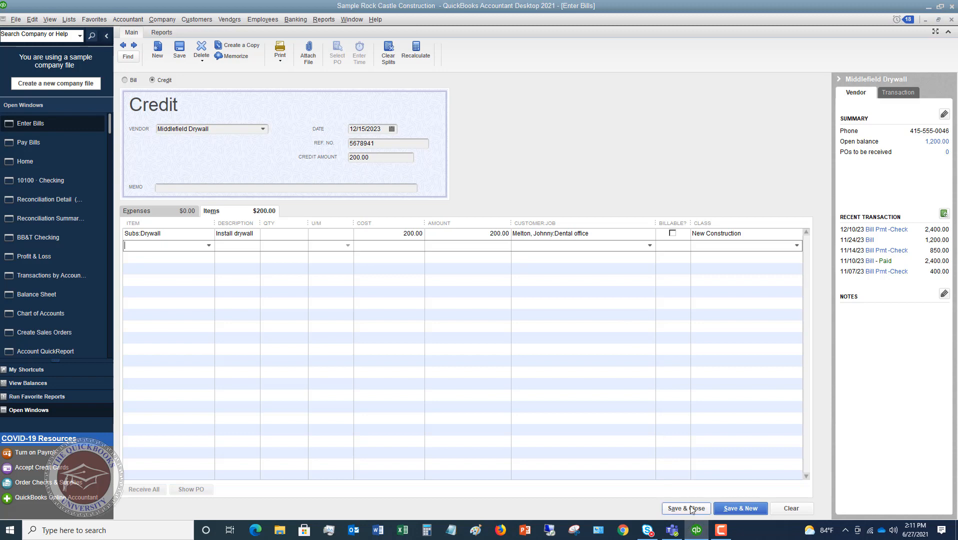
# Step: Save the credit, then apply the $200 credit to the Middlefield Drywall bill in Pay Bills
pyautogui.click(686, 508)
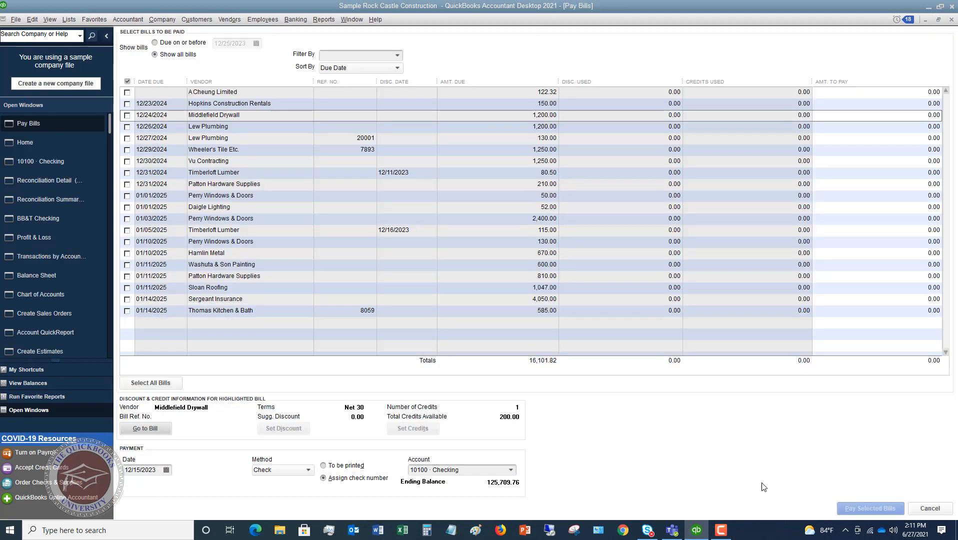
pyautogui.moveTo(510, 257)
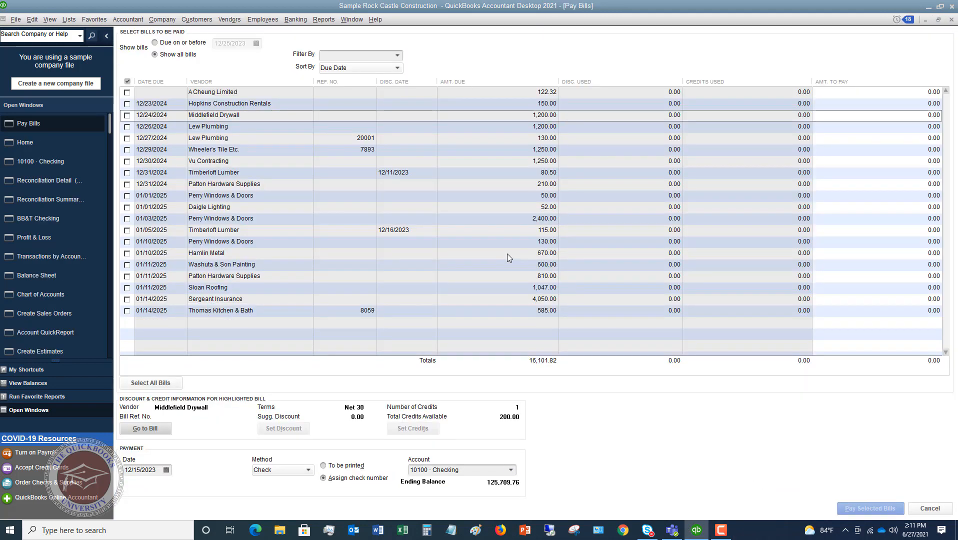
pyautogui.moveTo(283, 230)
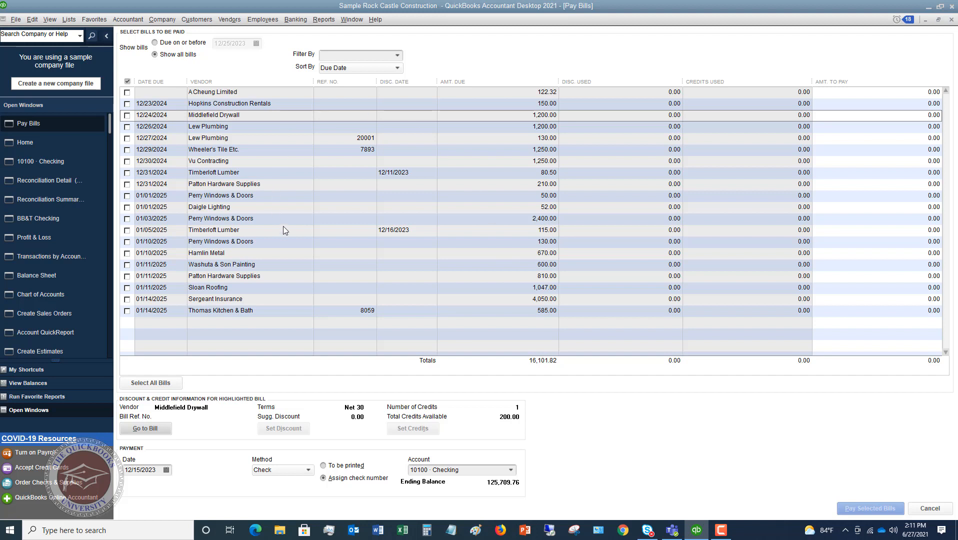
pyautogui.moveTo(244, 116)
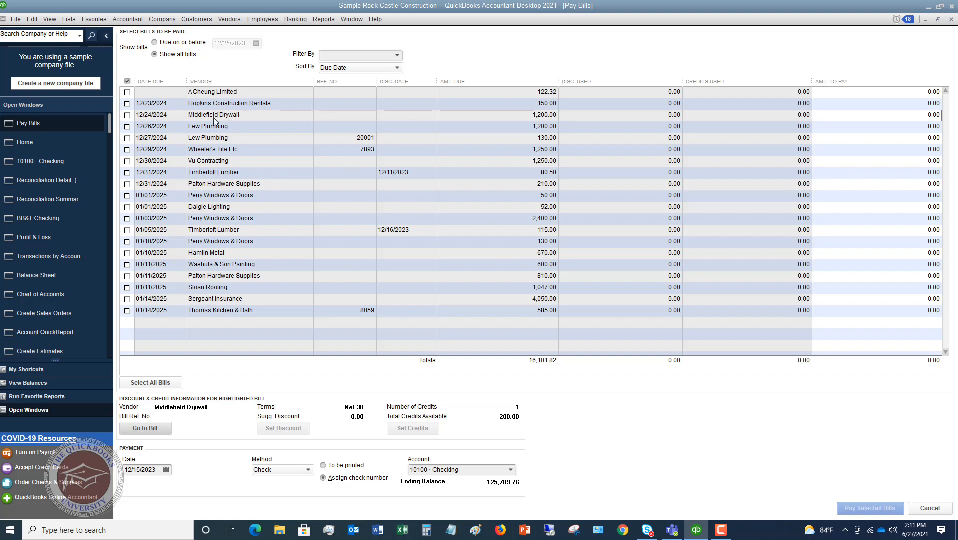
pyautogui.click(127, 115)
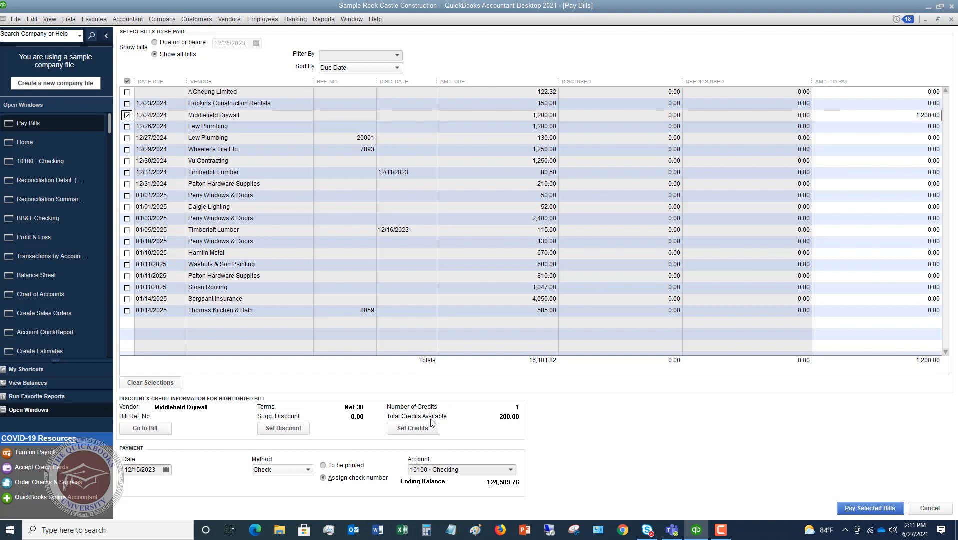
pyautogui.click(412, 428)
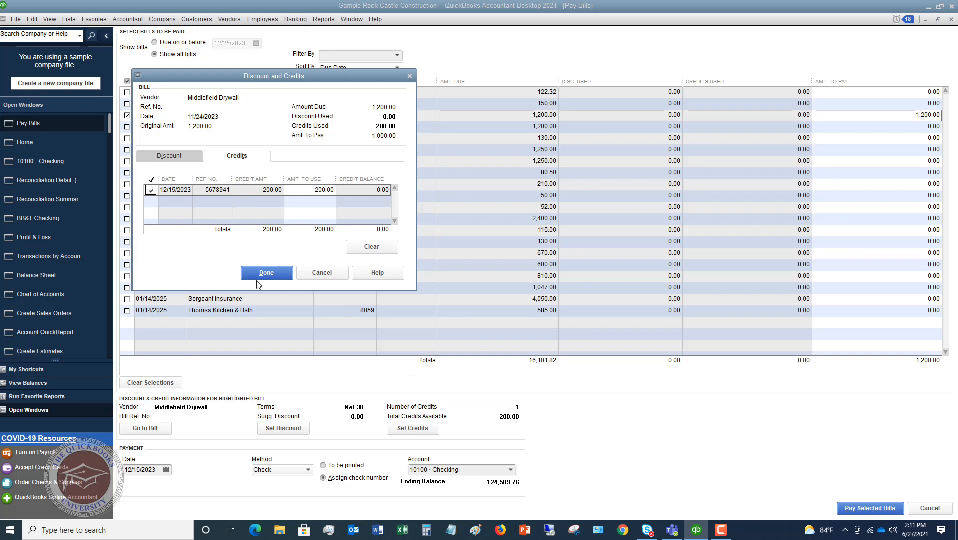
pyautogui.click(266, 272)
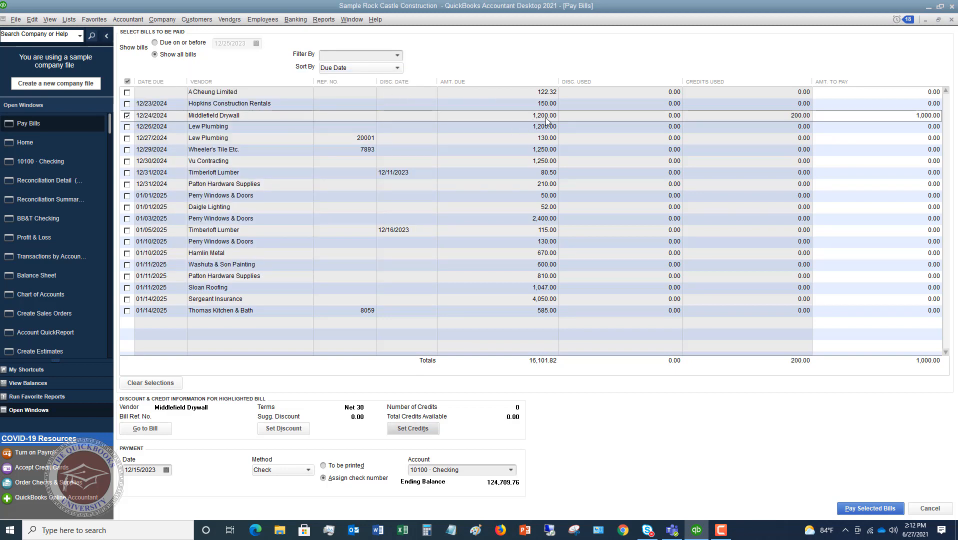
pyautogui.moveTo(898, 116)
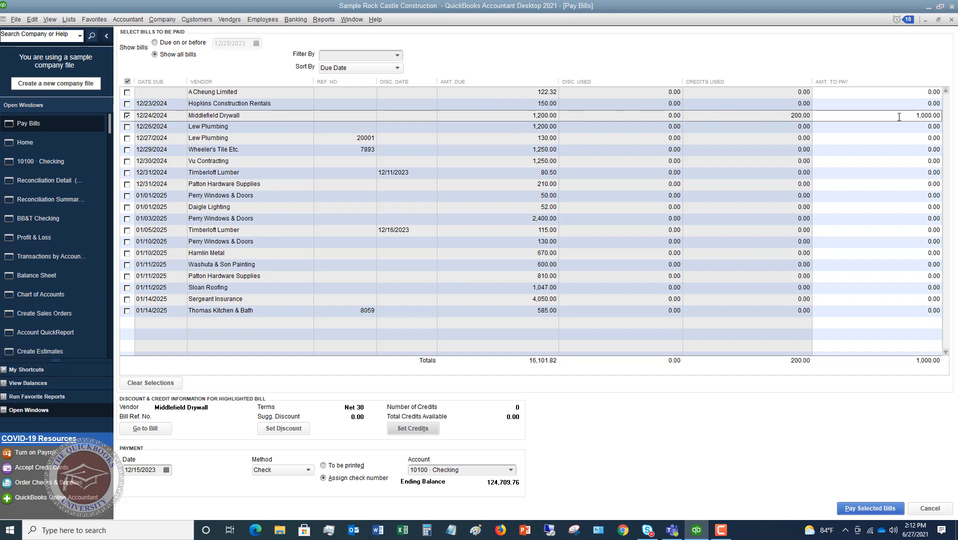
# Step: Deselect the Middlefield Drywall bill, leaving the 200.00 credit available
pyautogui.click(127, 115)
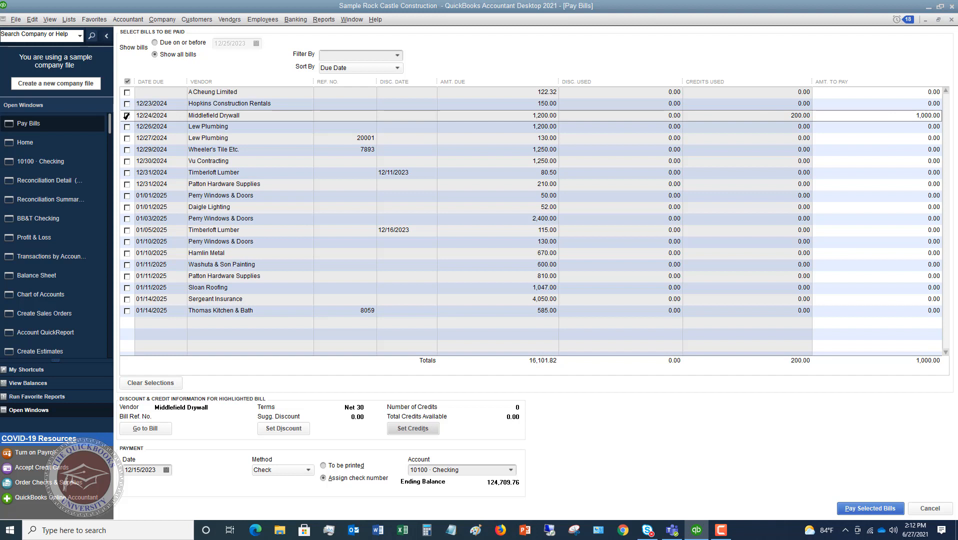
pyautogui.click(127, 115)
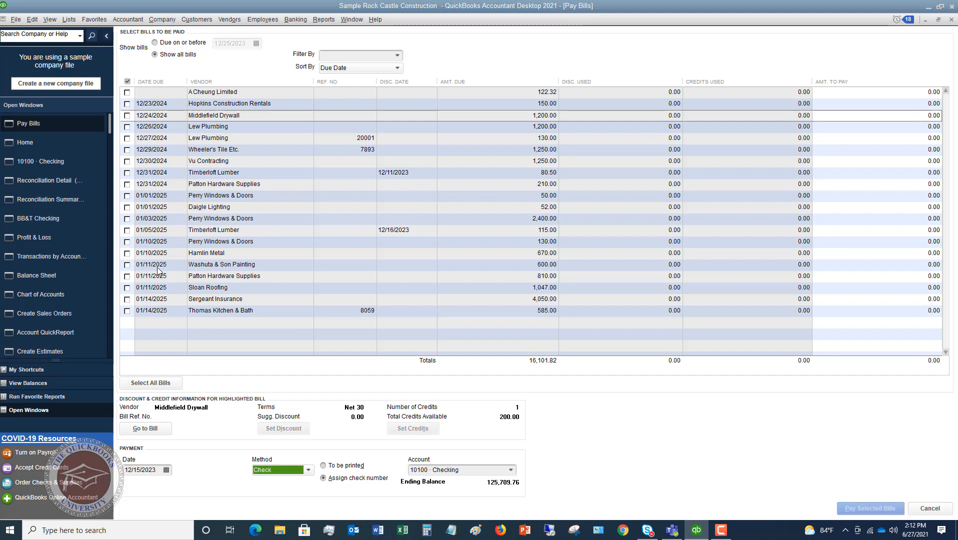
# Step: Select the Sergeant Insurance bill and apply its $50 credit, leaving 4,000.00 to pay
pyautogui.click(127, 300)
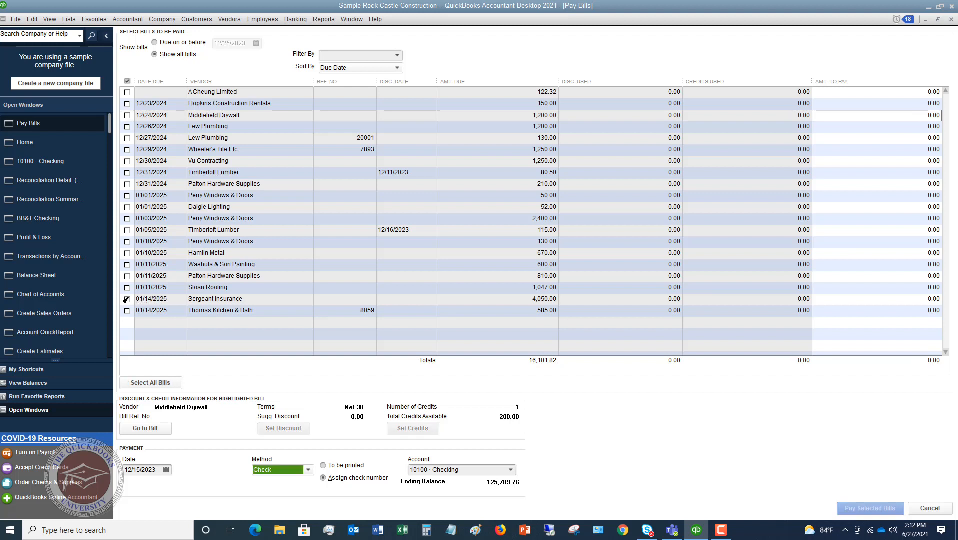
pyautogui.click(127, 299)
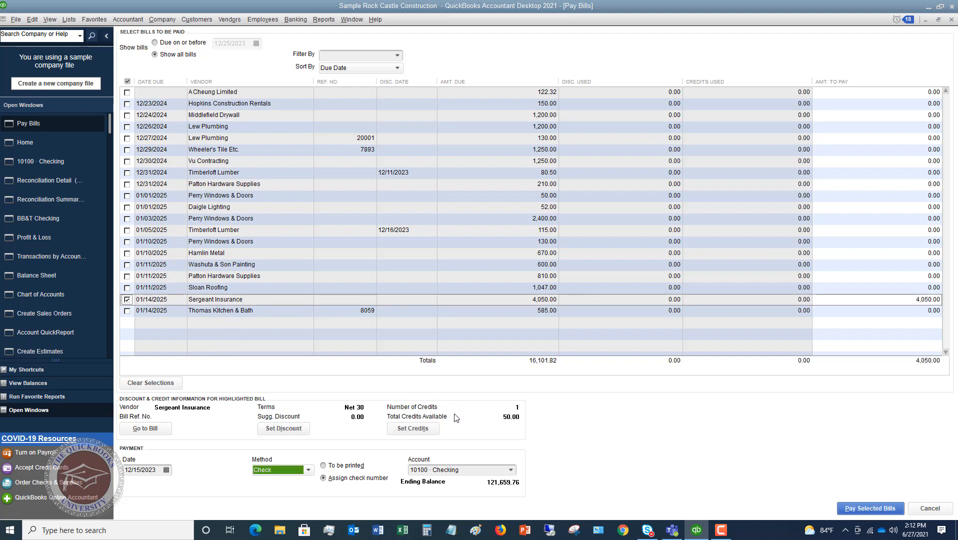
pyautogui.click(412, 428)
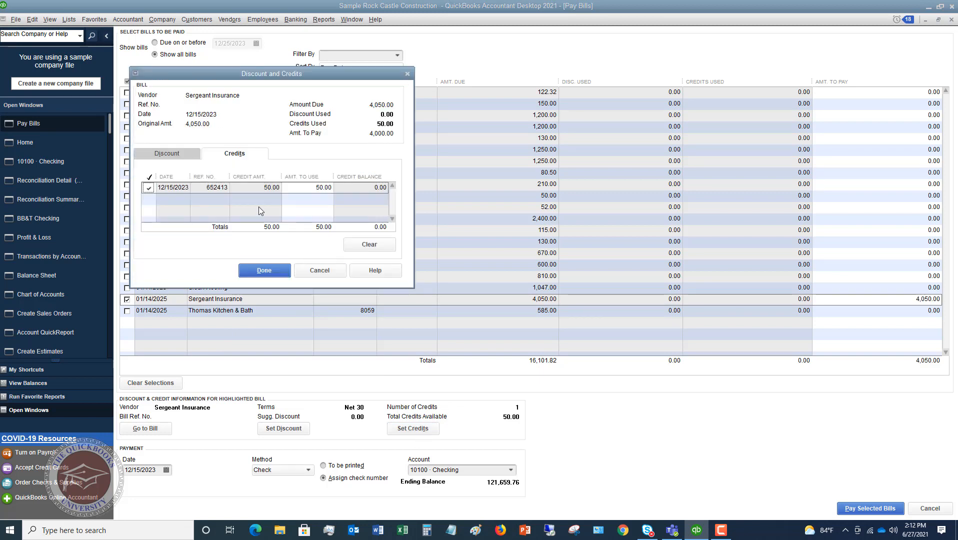
pyautogui.click(265, 270)
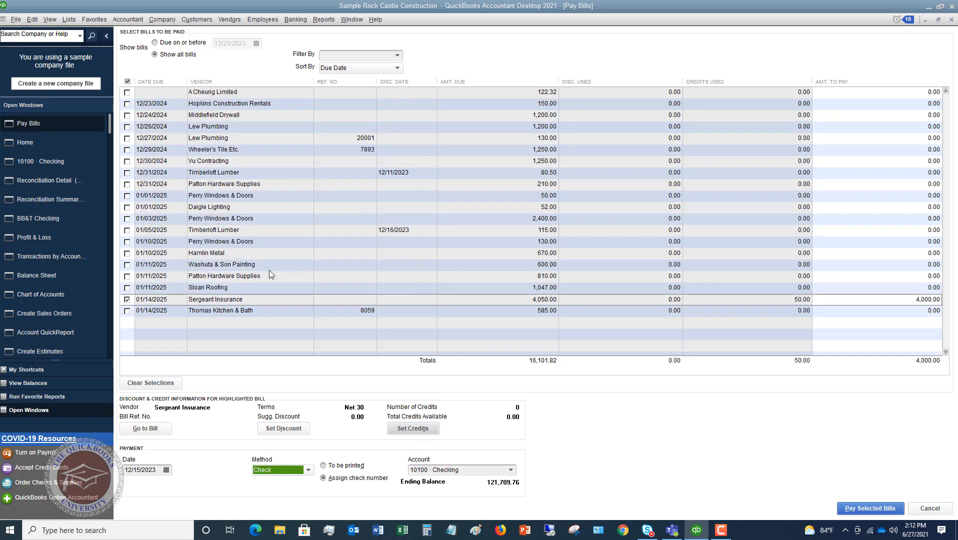
pyautogui.moveTo(822, 299)
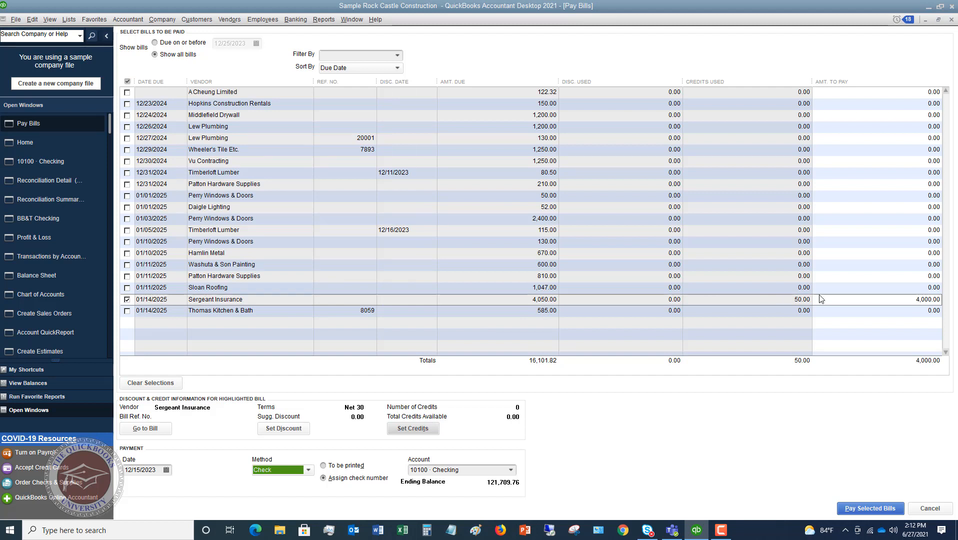
pyautogui.moveTo(899, 299)
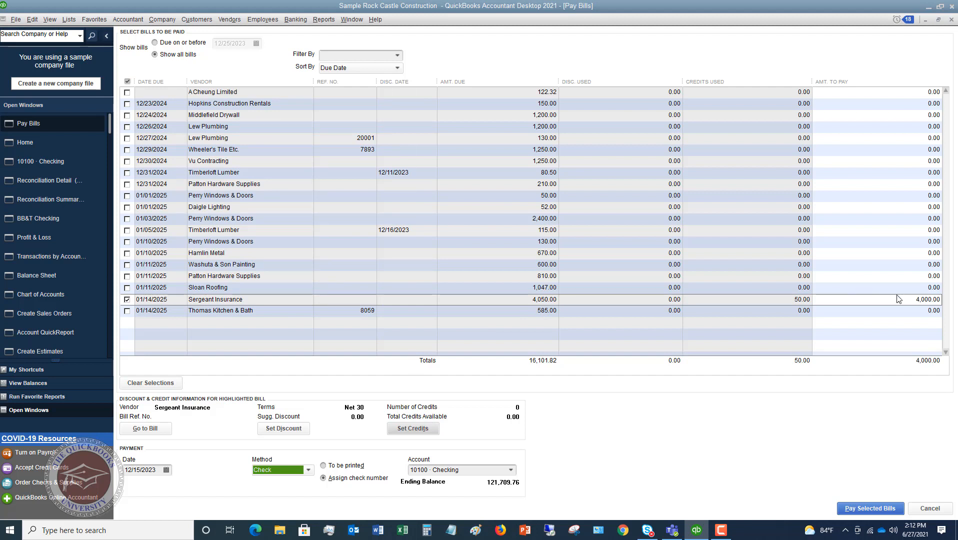
pyautogui.moveTo(855, 299)
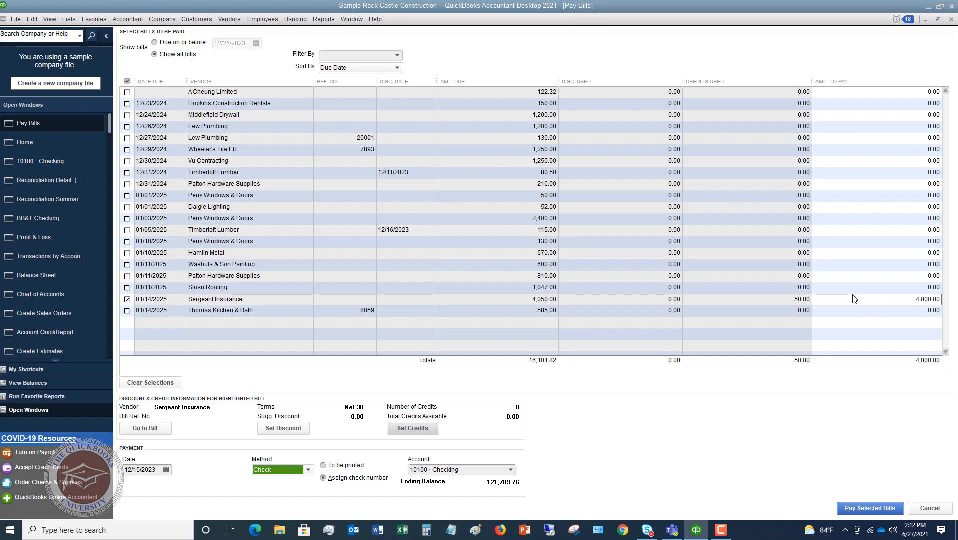
pyautogui.moveTo(623, 223)
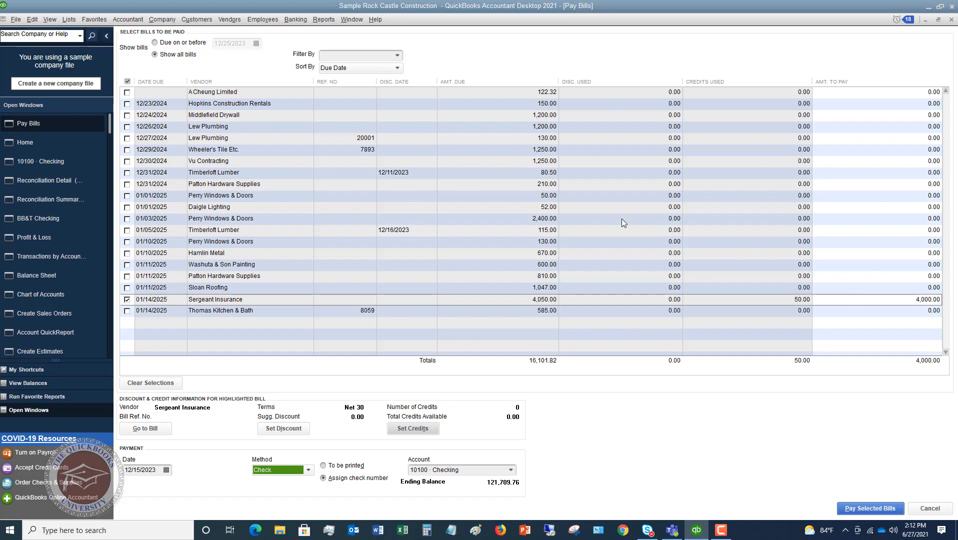